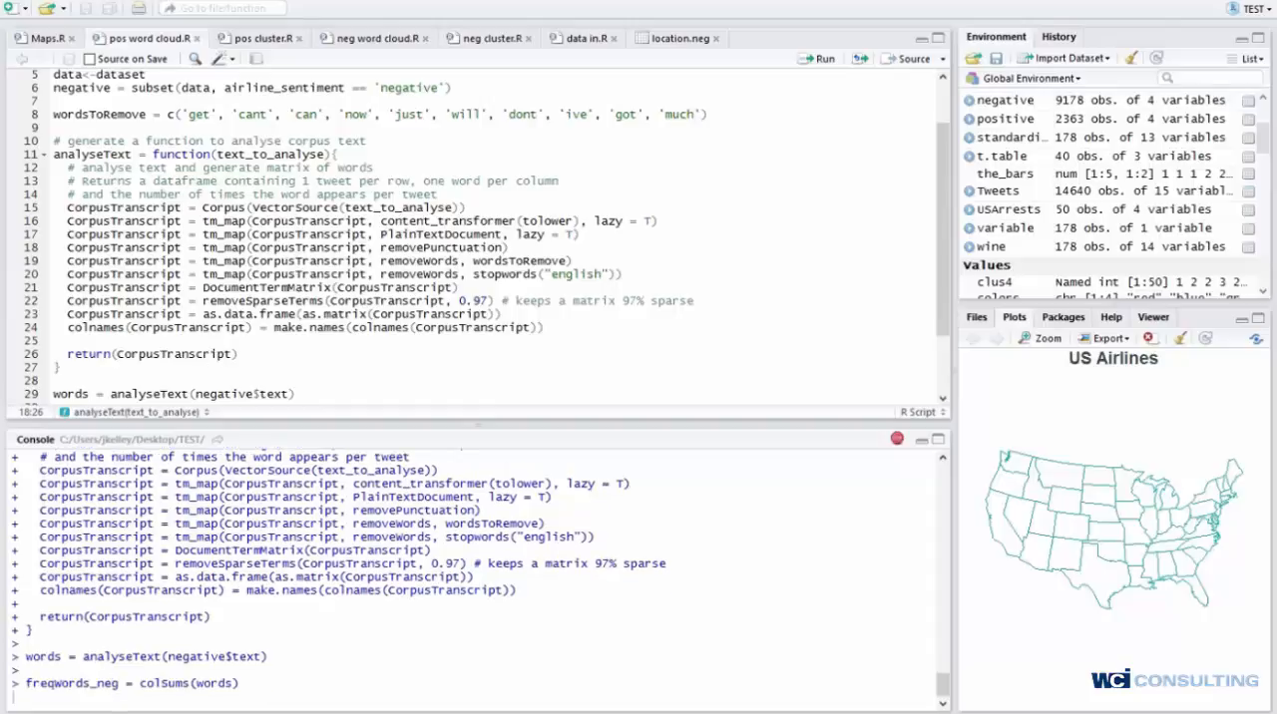
Run the analyseText and wordcloud code to plot frequent words in negative tweets.
key("Return")
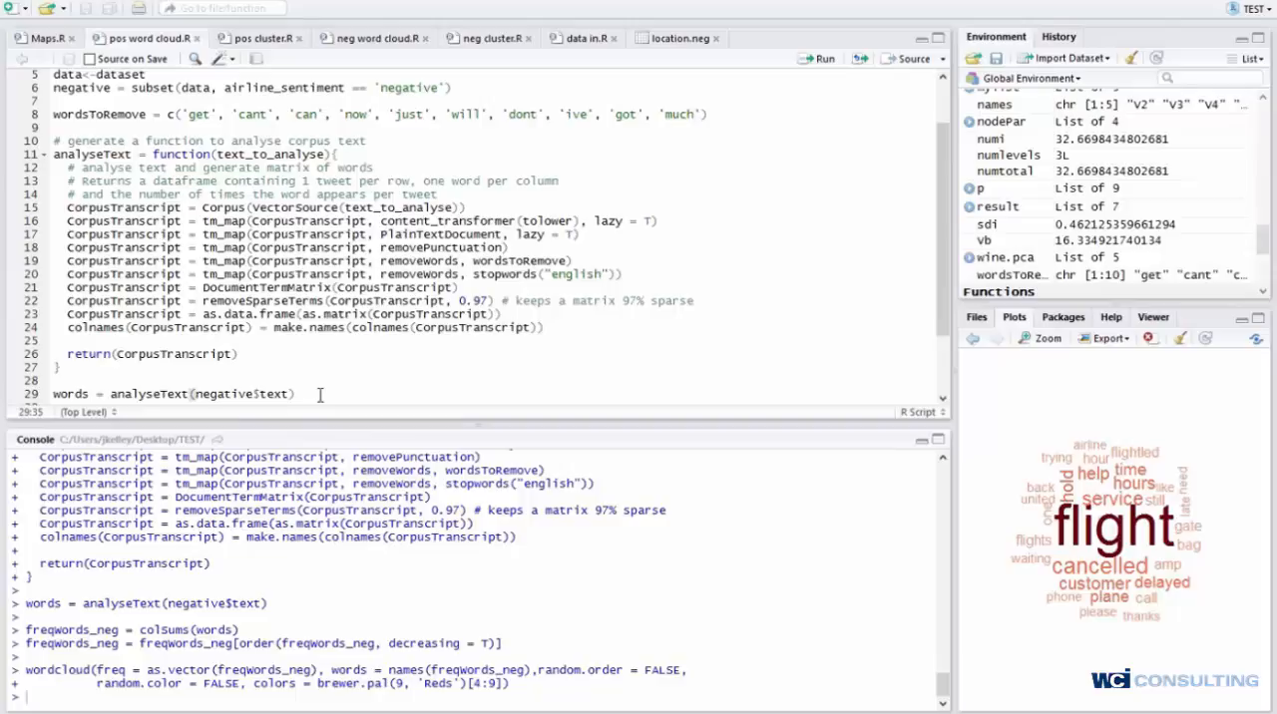
mouse_move(252, 374)
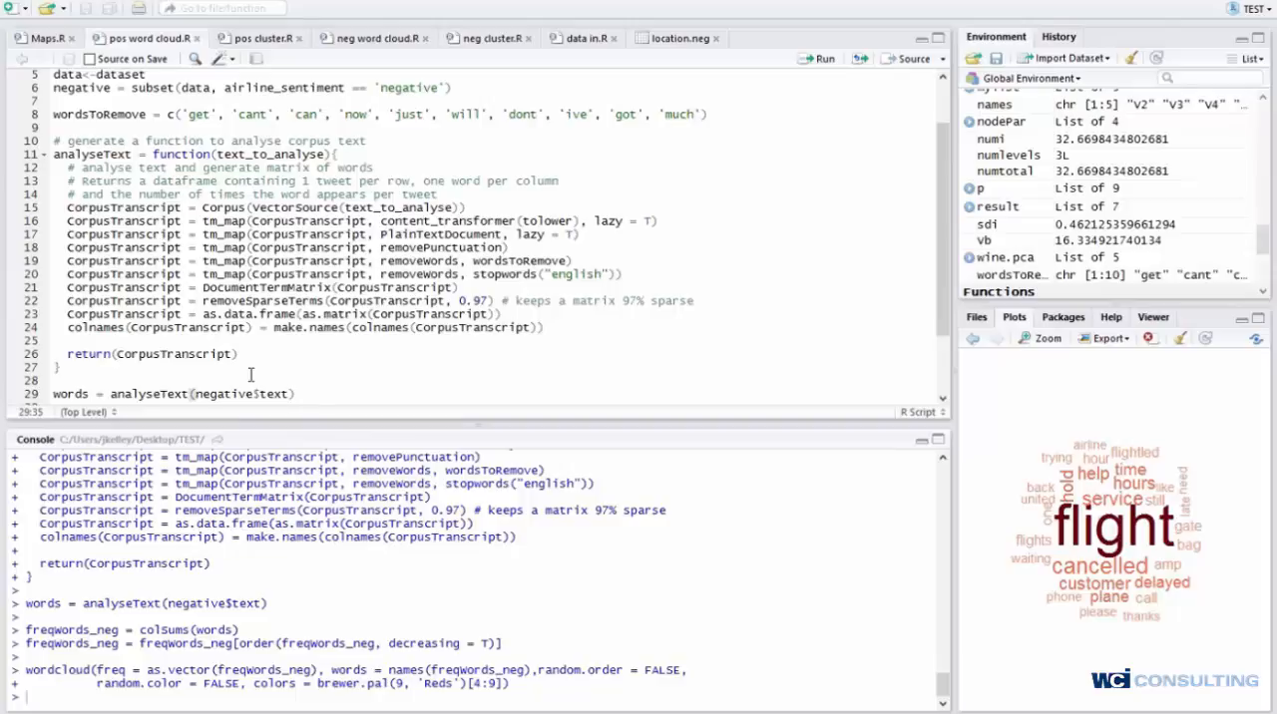
mouse_move(308, 357)
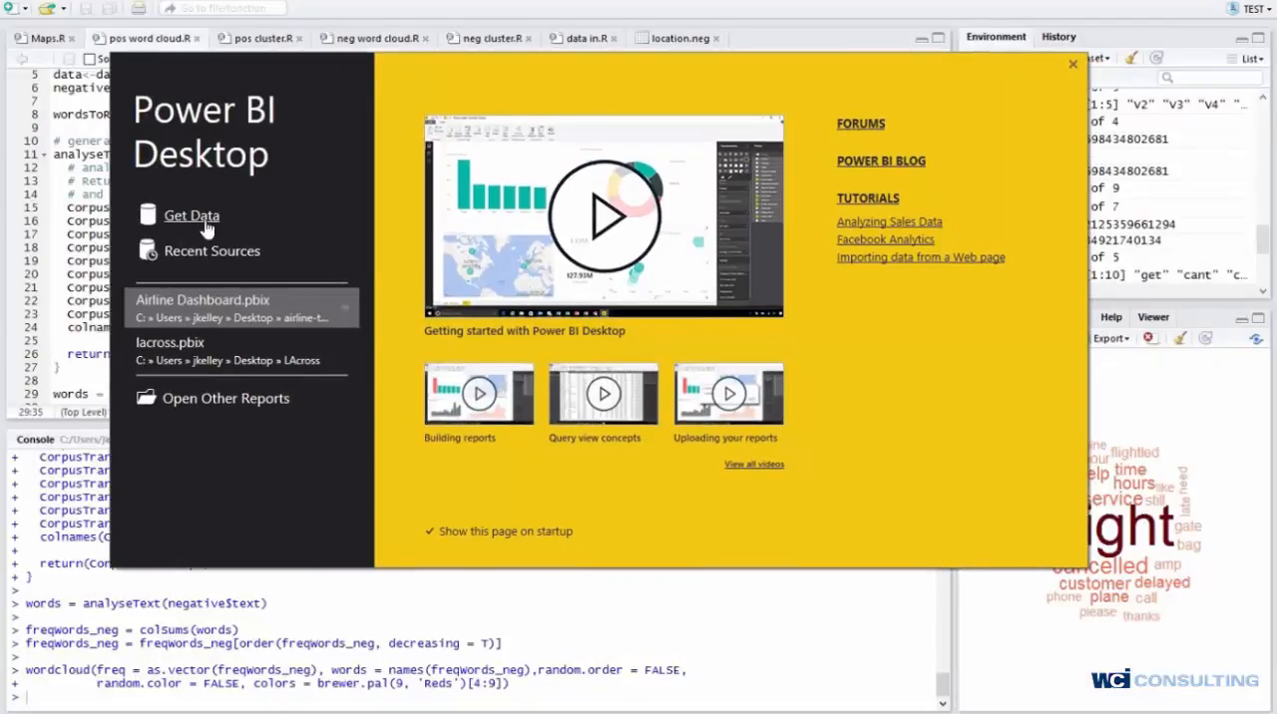
Start Get Data from the Power BI start screen into a new untitled report.
left_click(1070, 64)
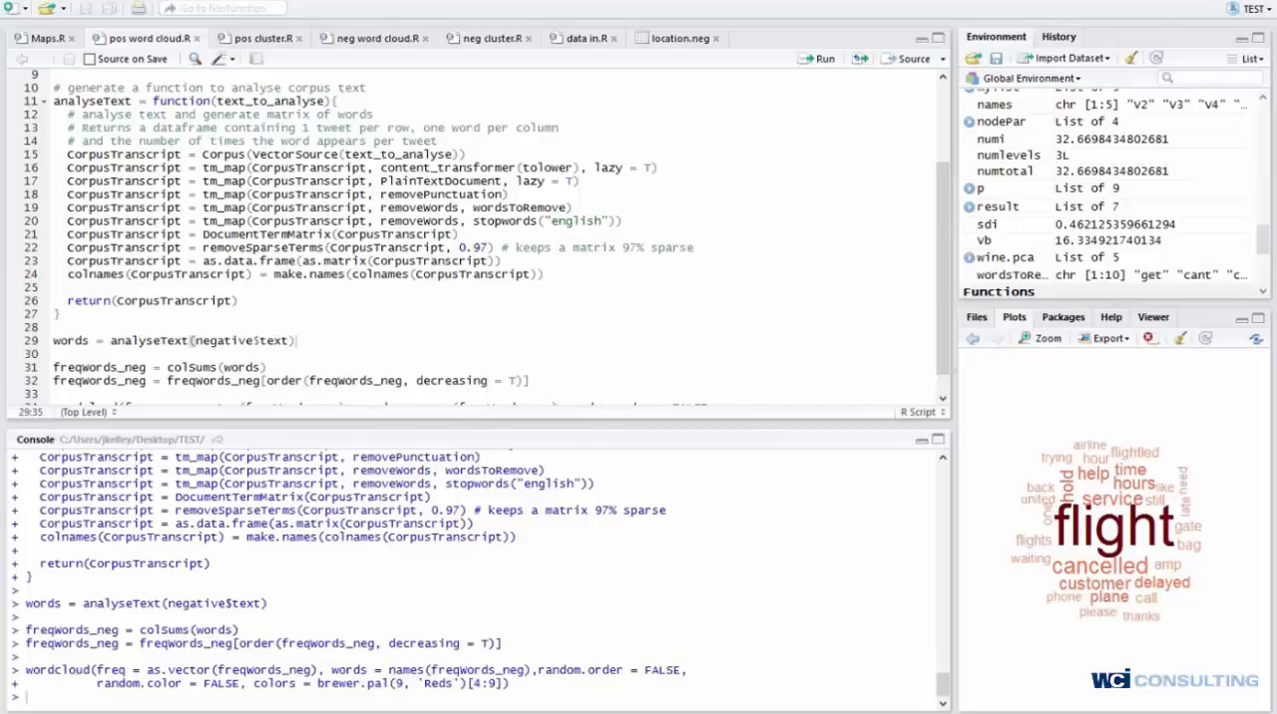
mouse_move(467, 666)
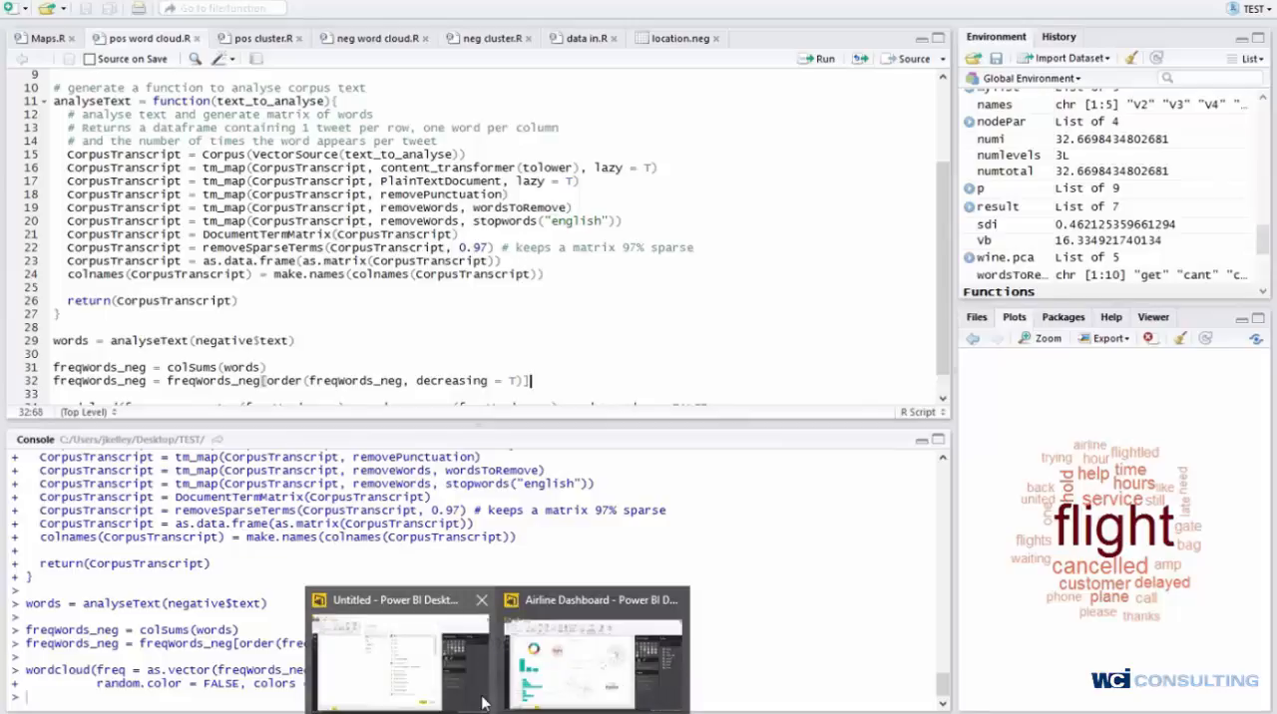
mouse_move(419, 670)
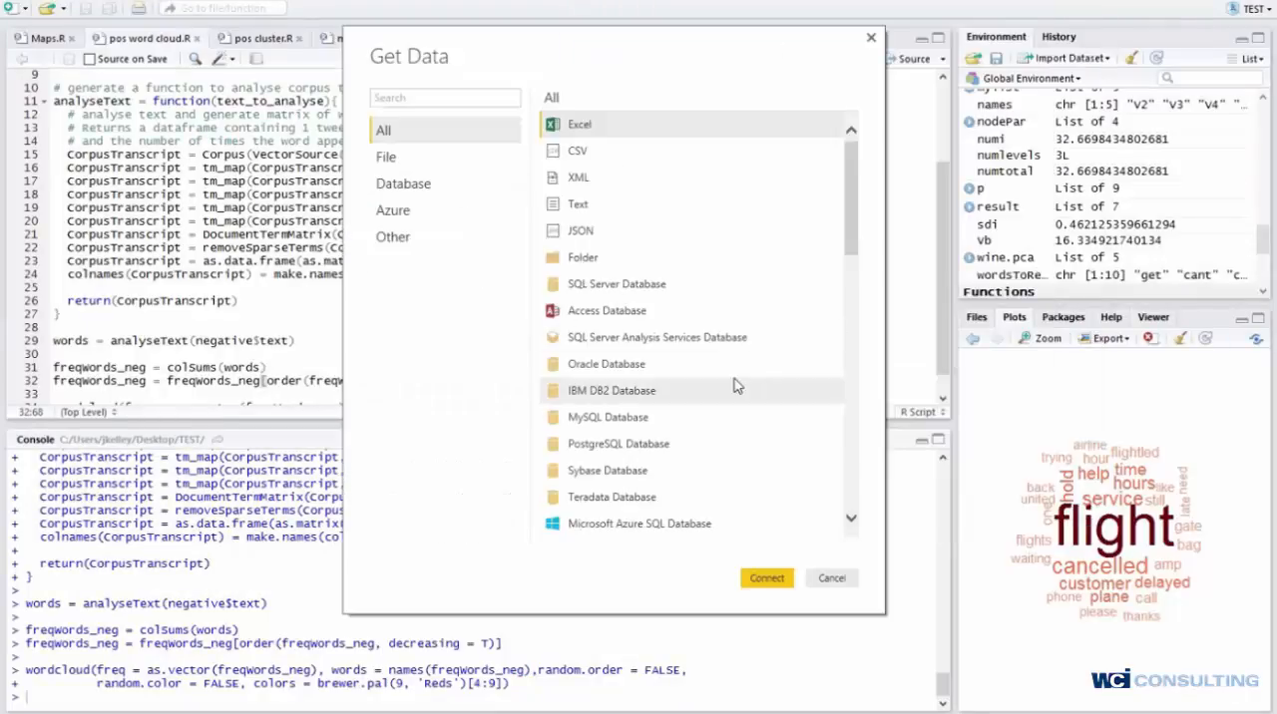
Scroll the All data-source list down to the R Script connector.
scroll("down", 3)
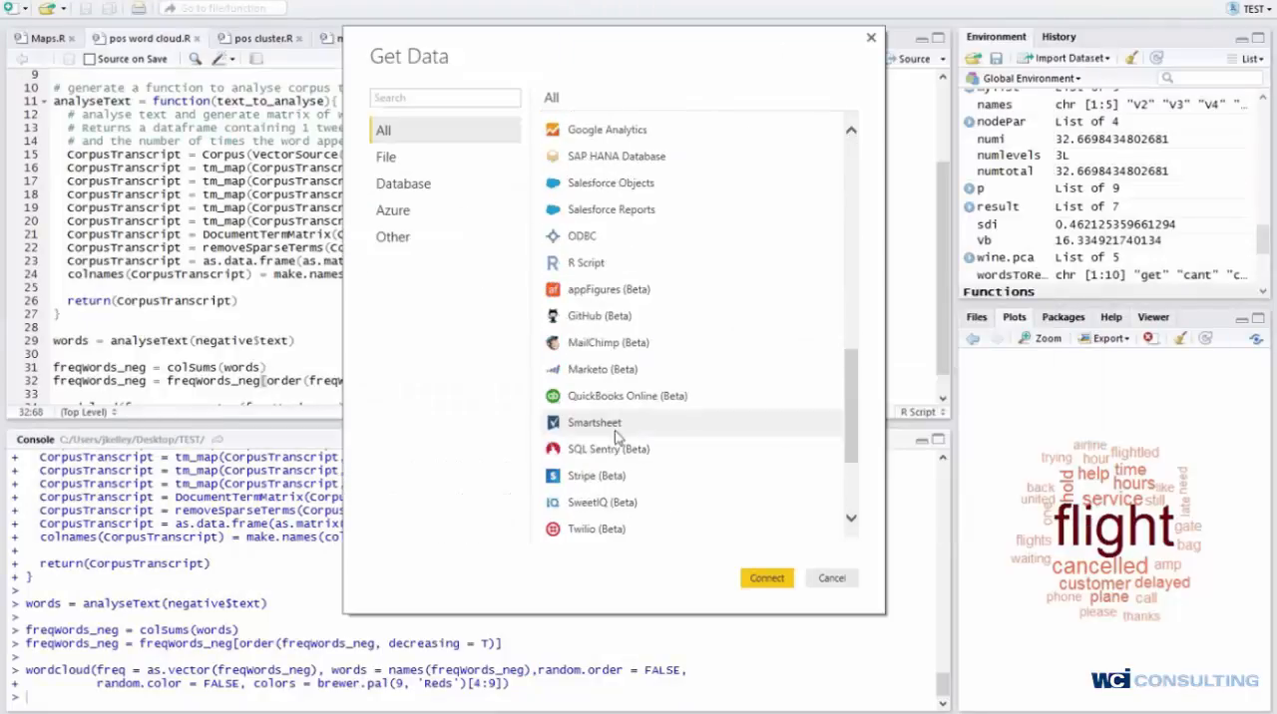
scroll("down", 3)
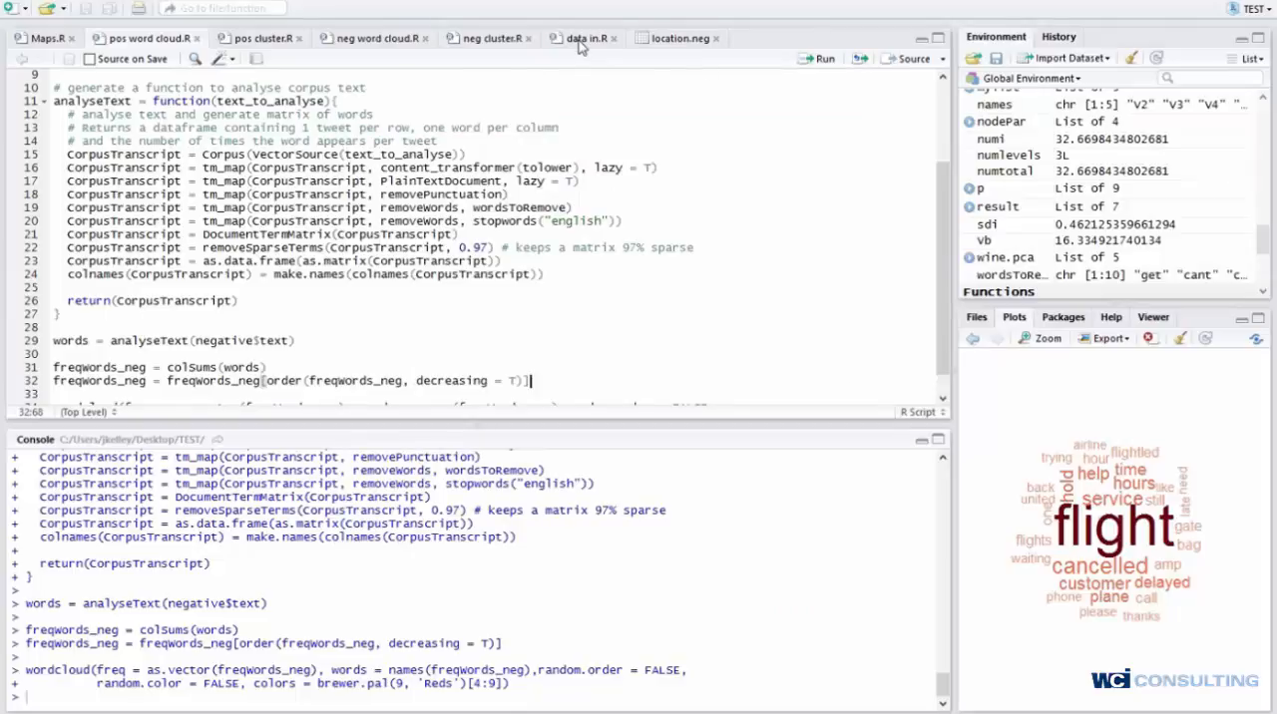
Copy the whole data in.R location-cleaning script from RStudio.
left_click(583, 38)
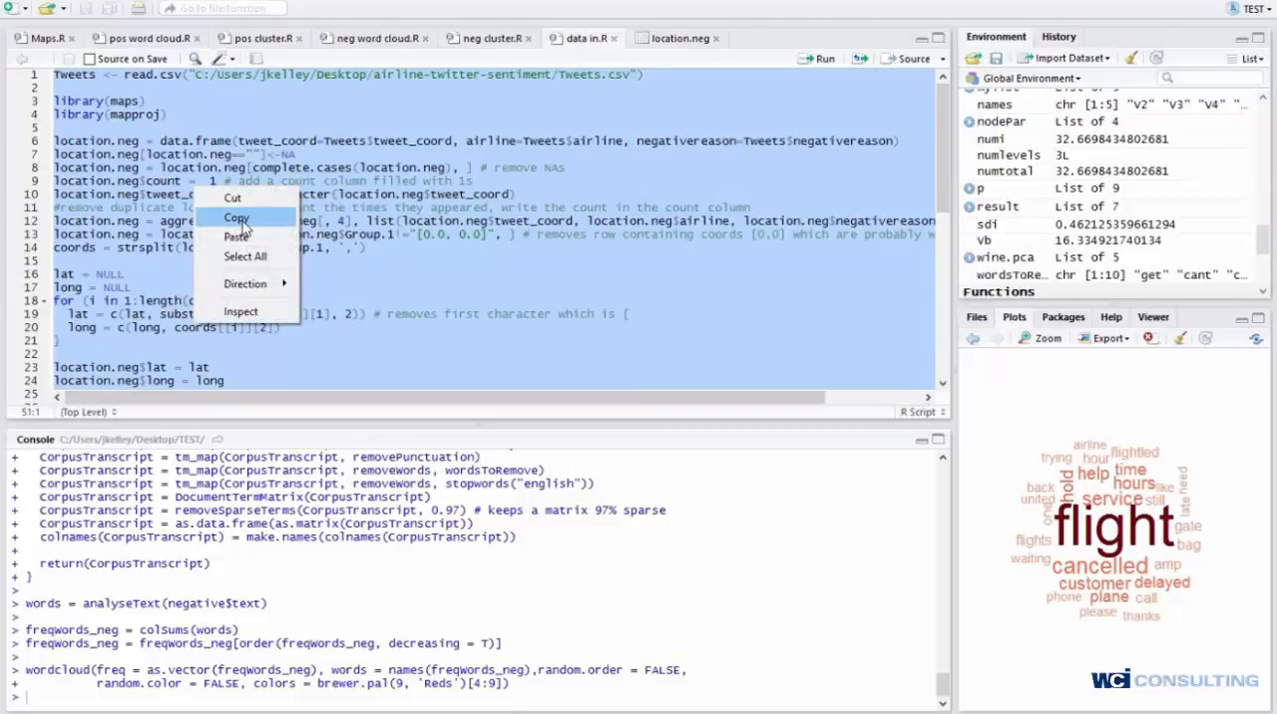
mouse_move(247, 238)
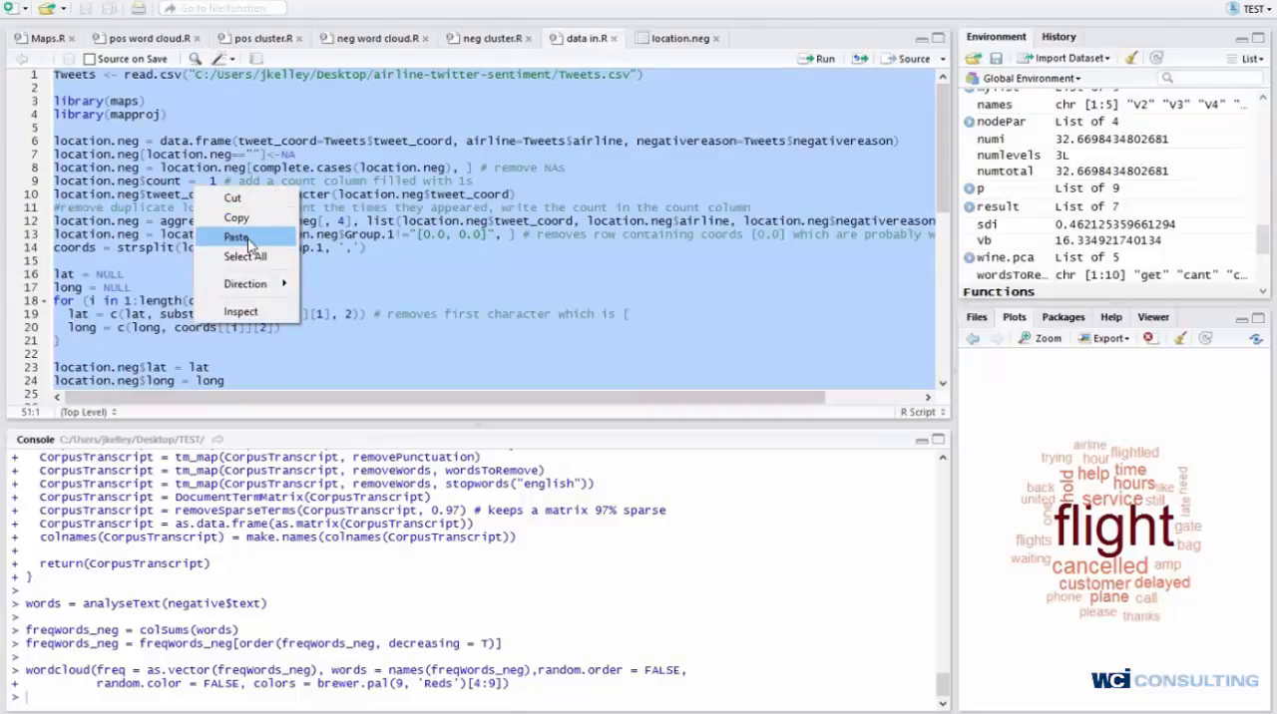
mouse_move(238, 218)
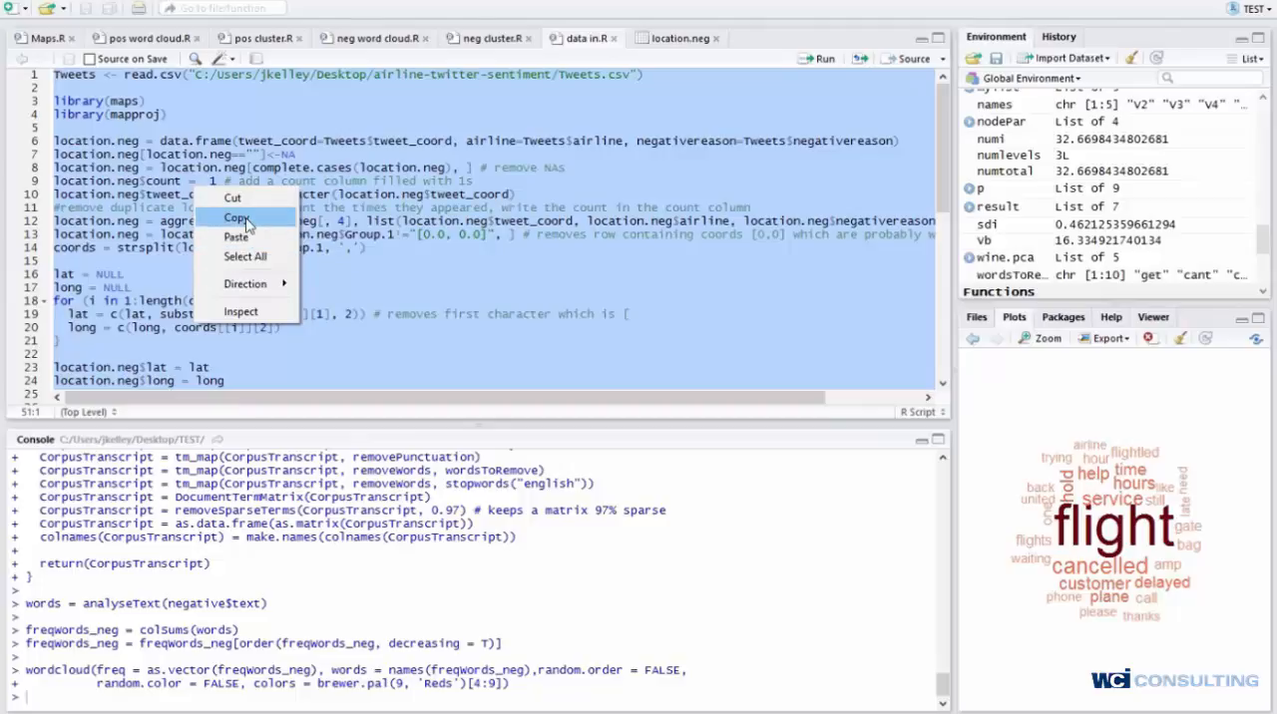
left_click(237, 217)
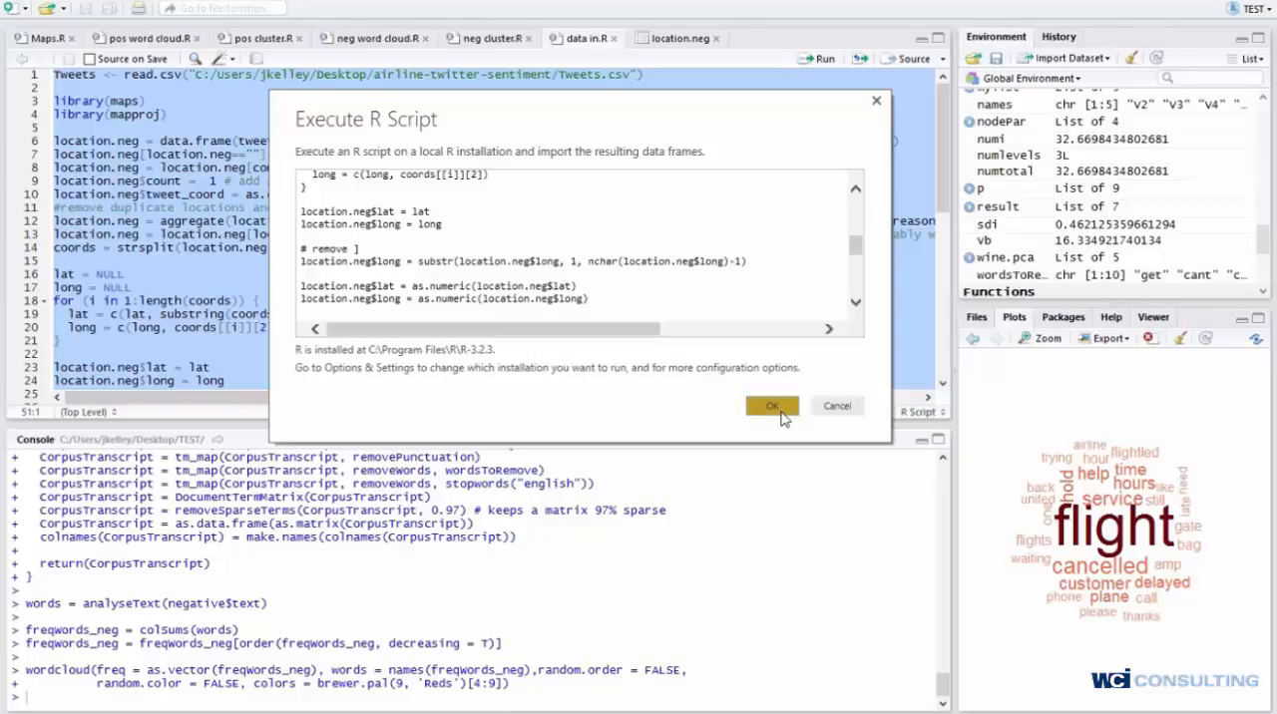
Execute the pasted R script so its data frames appear in Navigator.
left_click(772, 405)
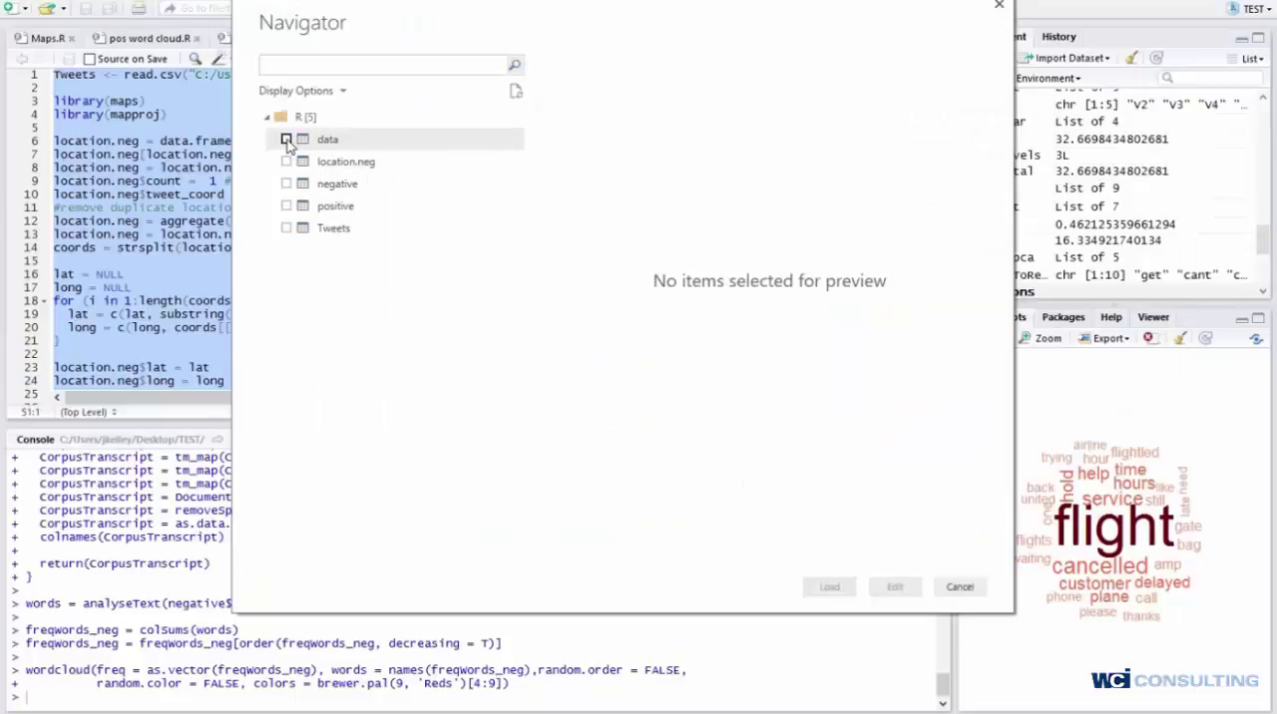
Tick data, location.neg, negative, positive and Tweets and load them into the report.
left_click(288, 140)
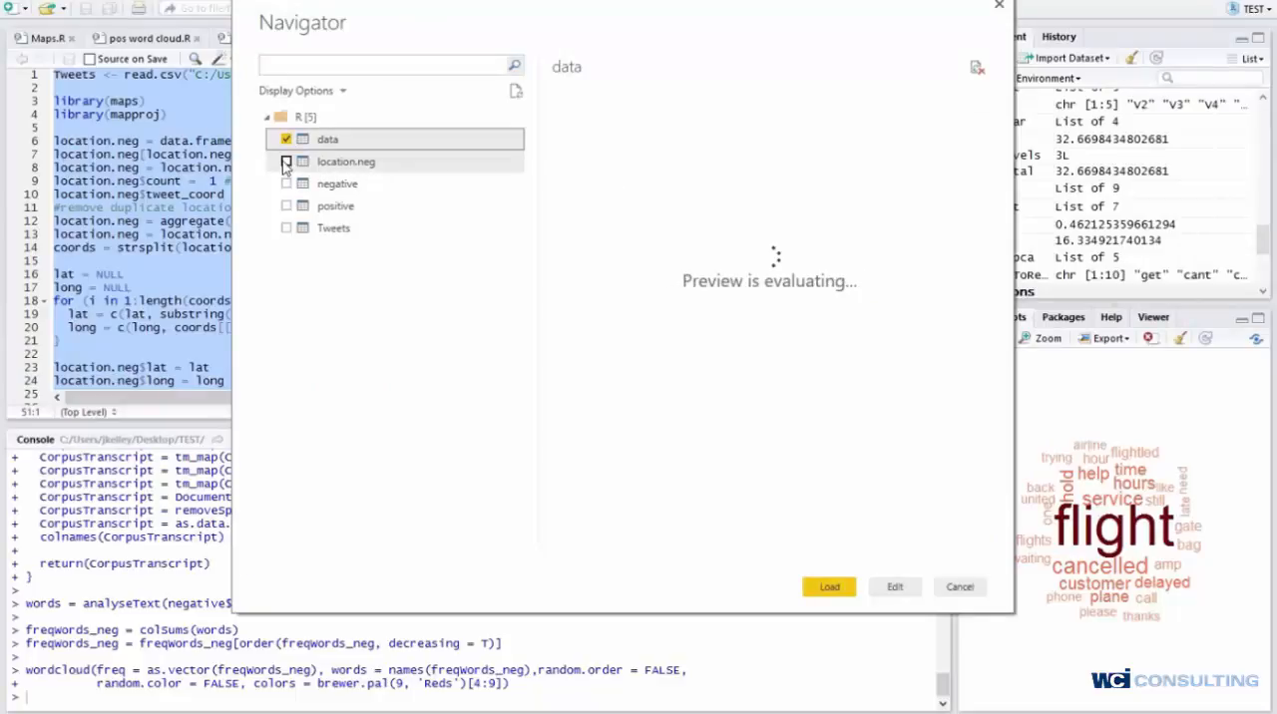
left_click(288, 184)
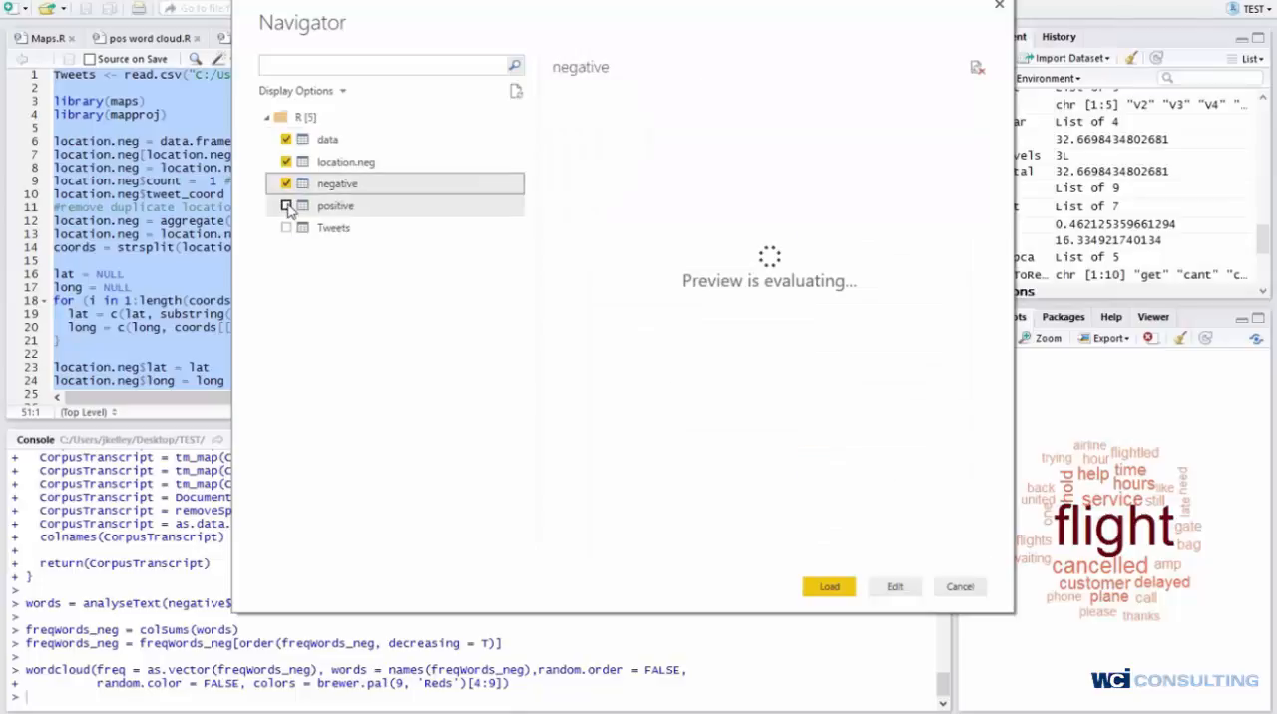
left_click(287, 227)
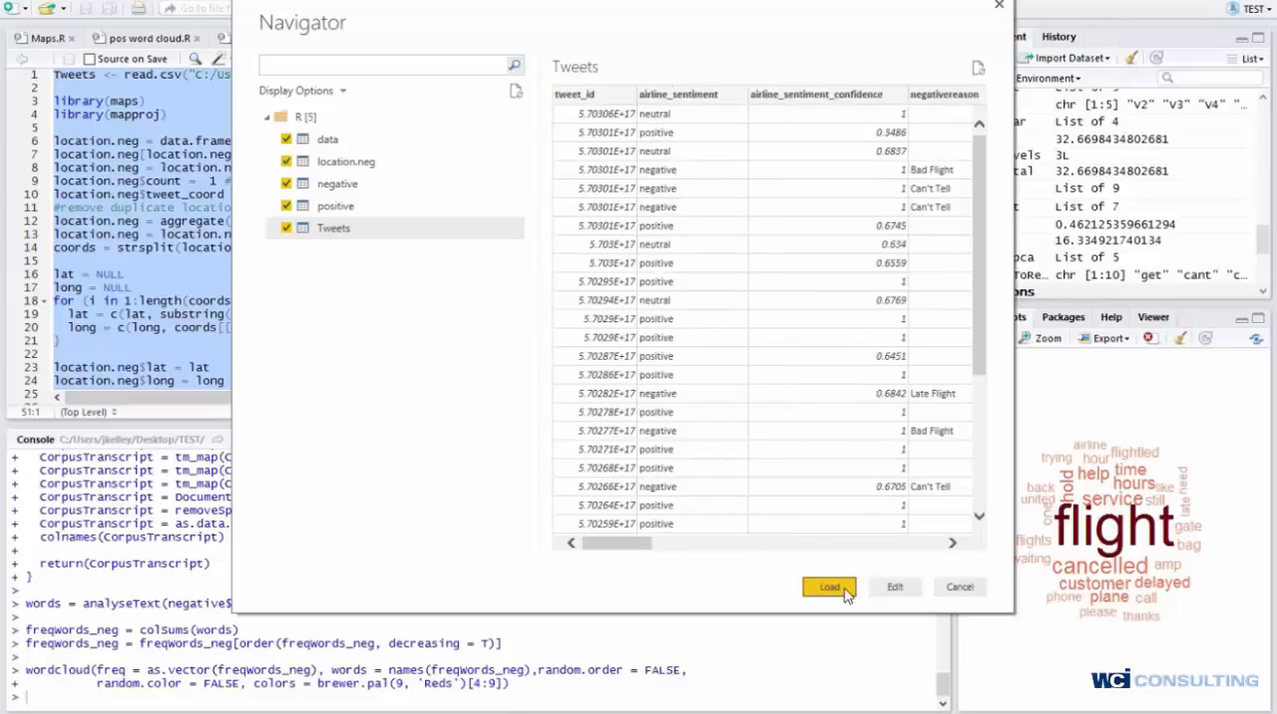
left_click(830, 586)
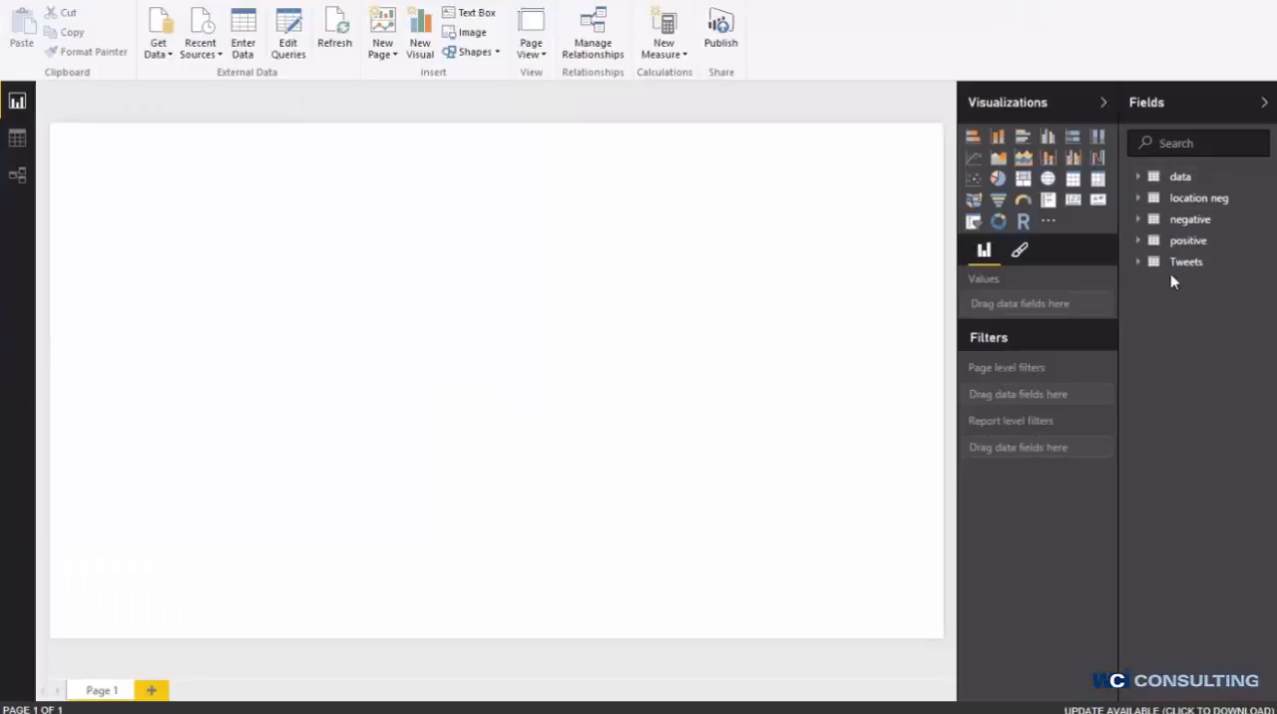
mouse_move(263, 357)
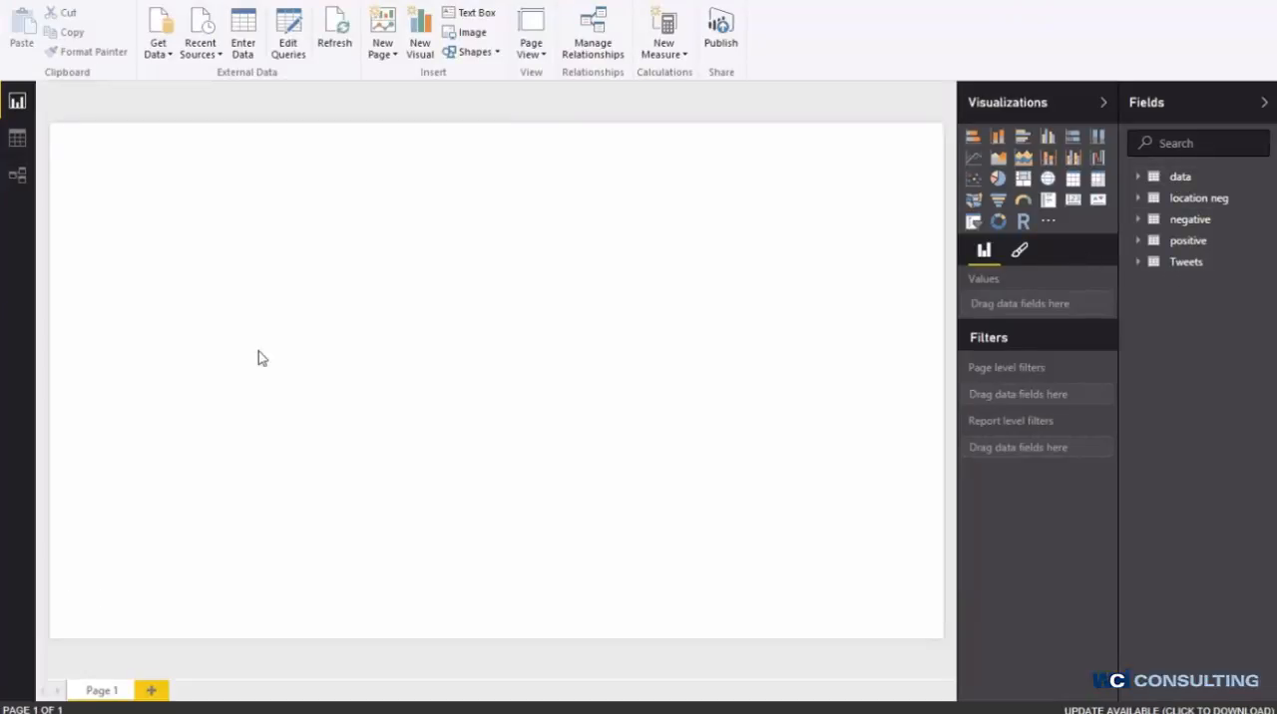
mouse_move(337, 299)
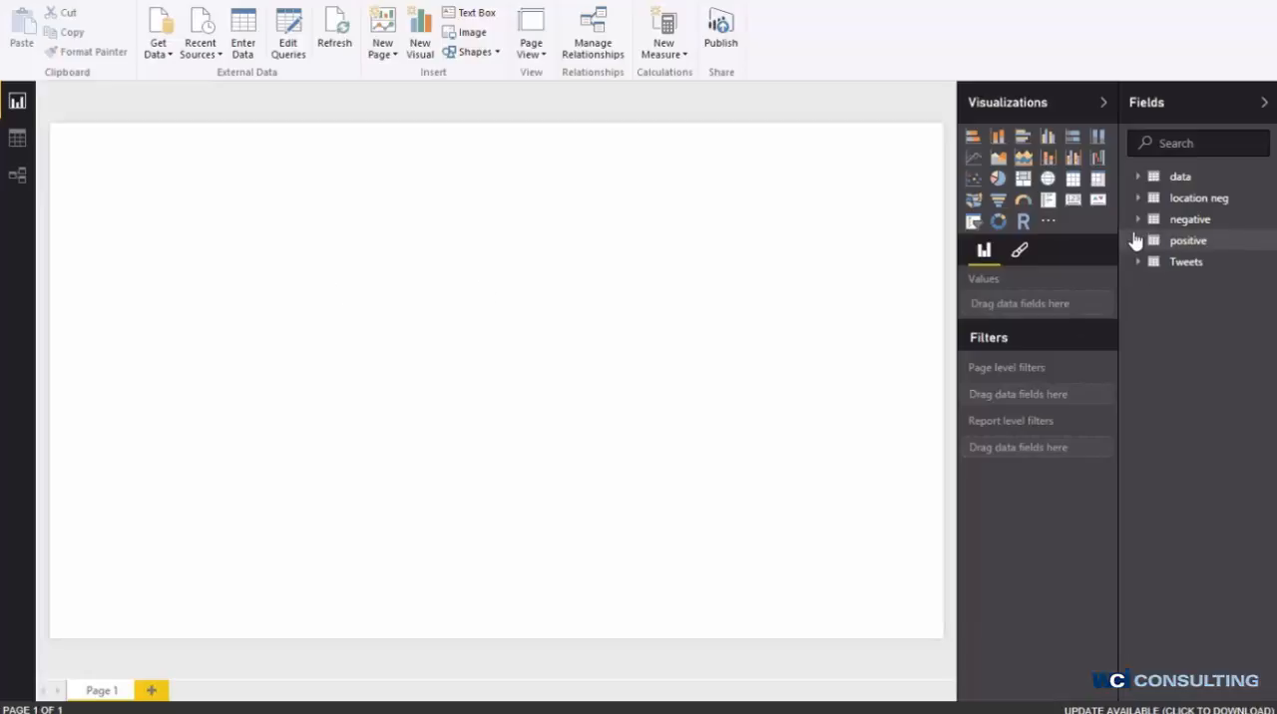
mouse_move(1167, 221)
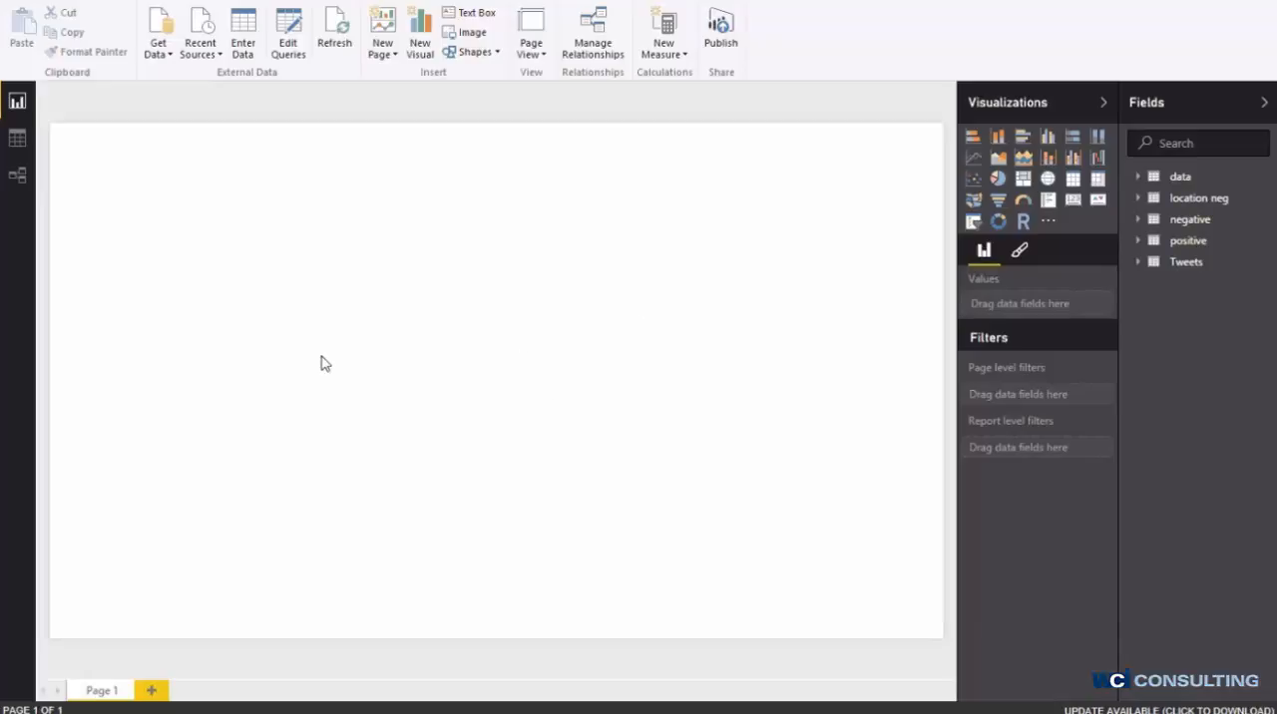
mouse_move(405, 301)
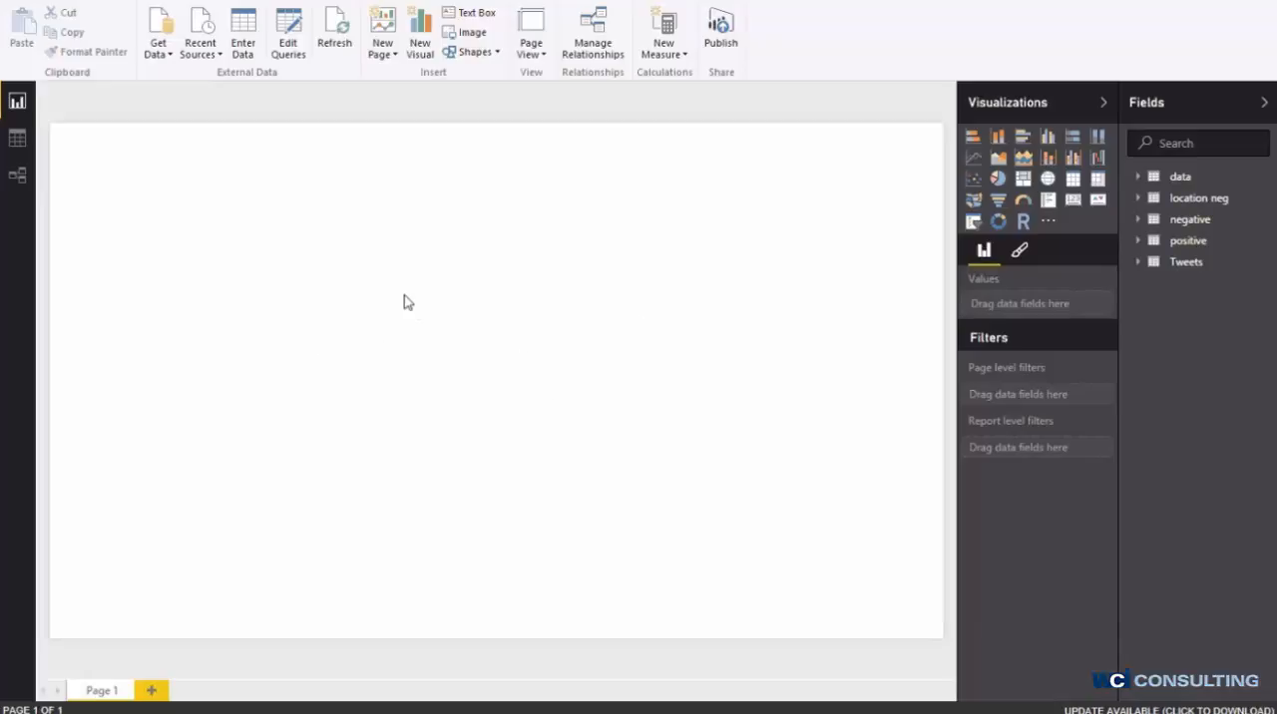
mouse_move(339, 399)
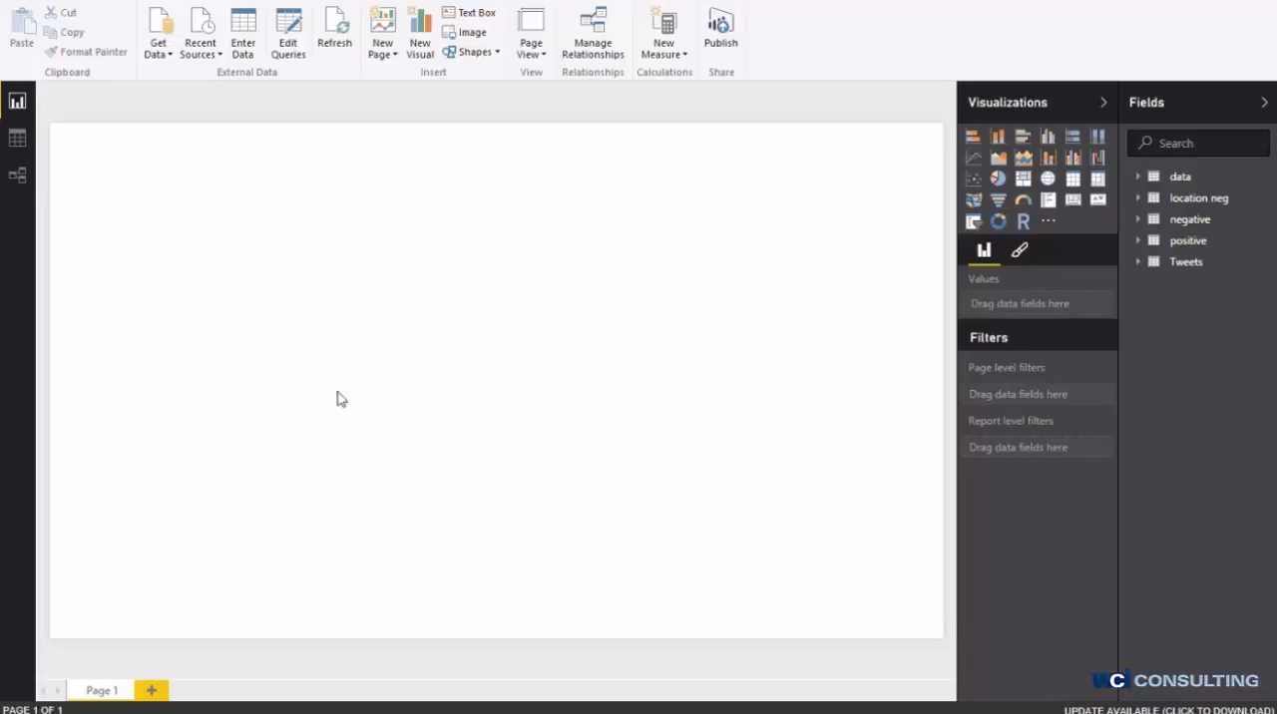
mouse_move(252, 347)
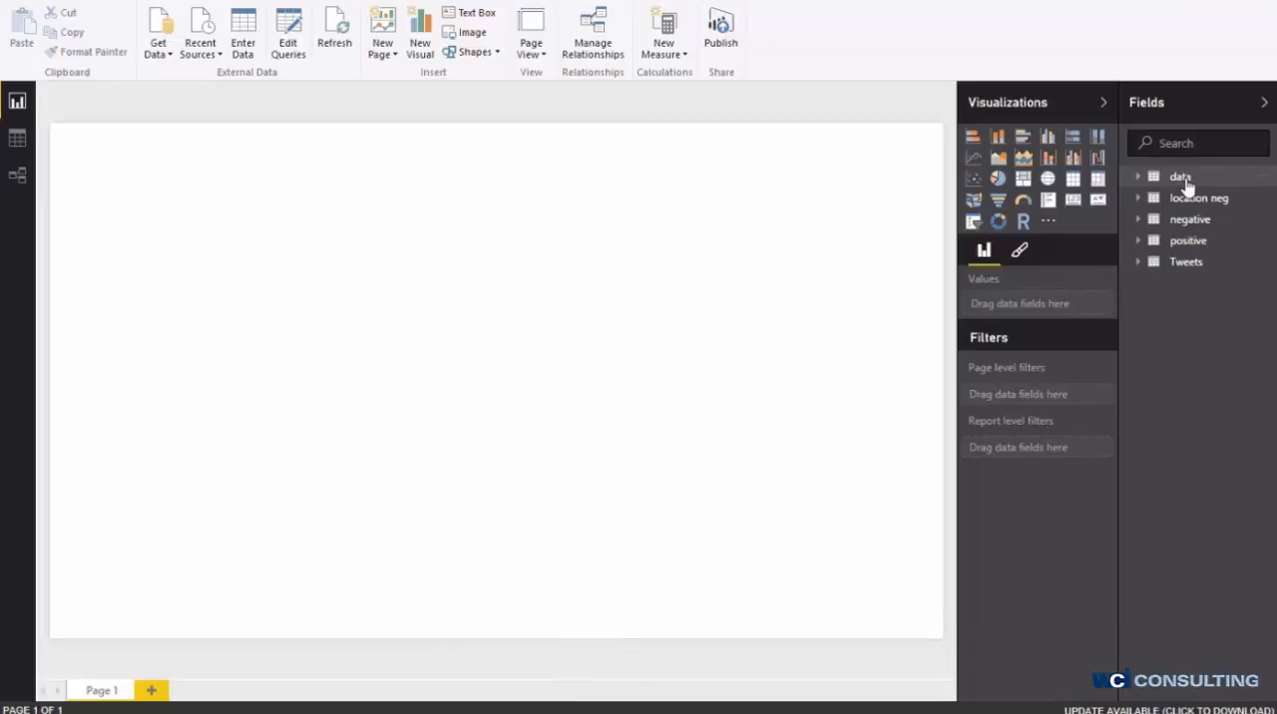
mouse_move(475, 487)
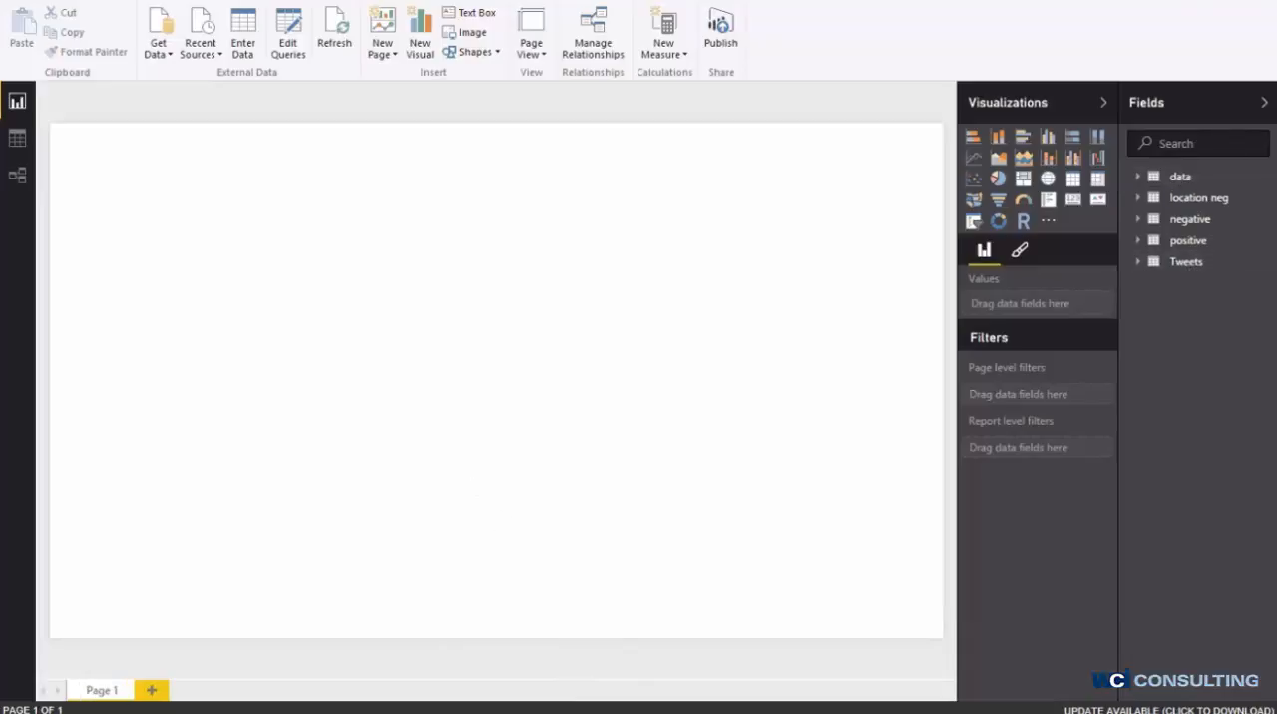
mouse_move(642, 183)
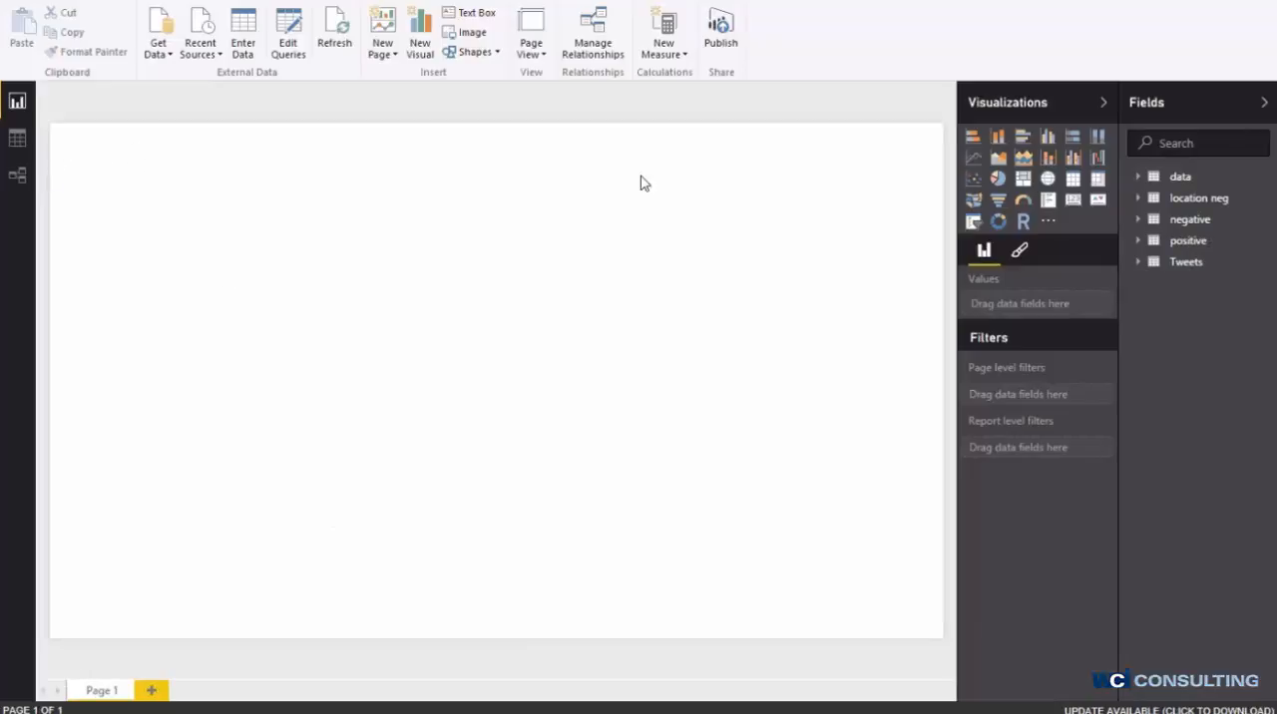
mouse_move(973, 140)
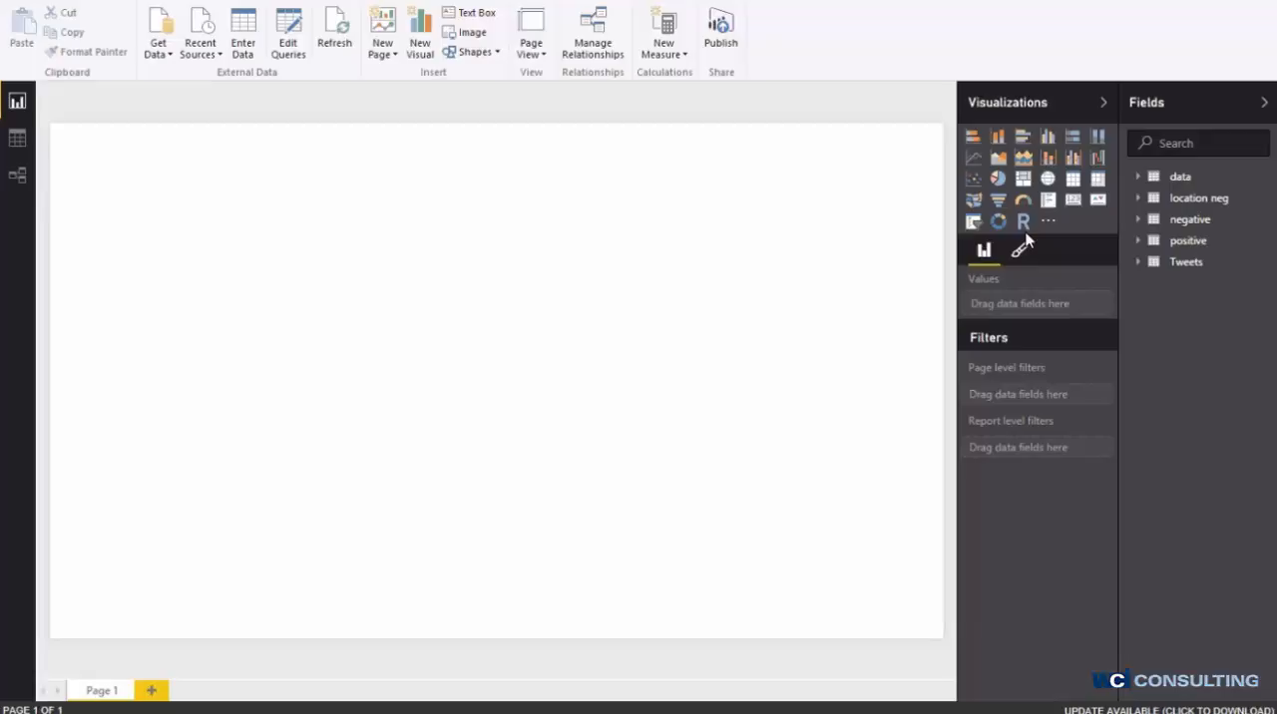
mouse_move(1022, 221)
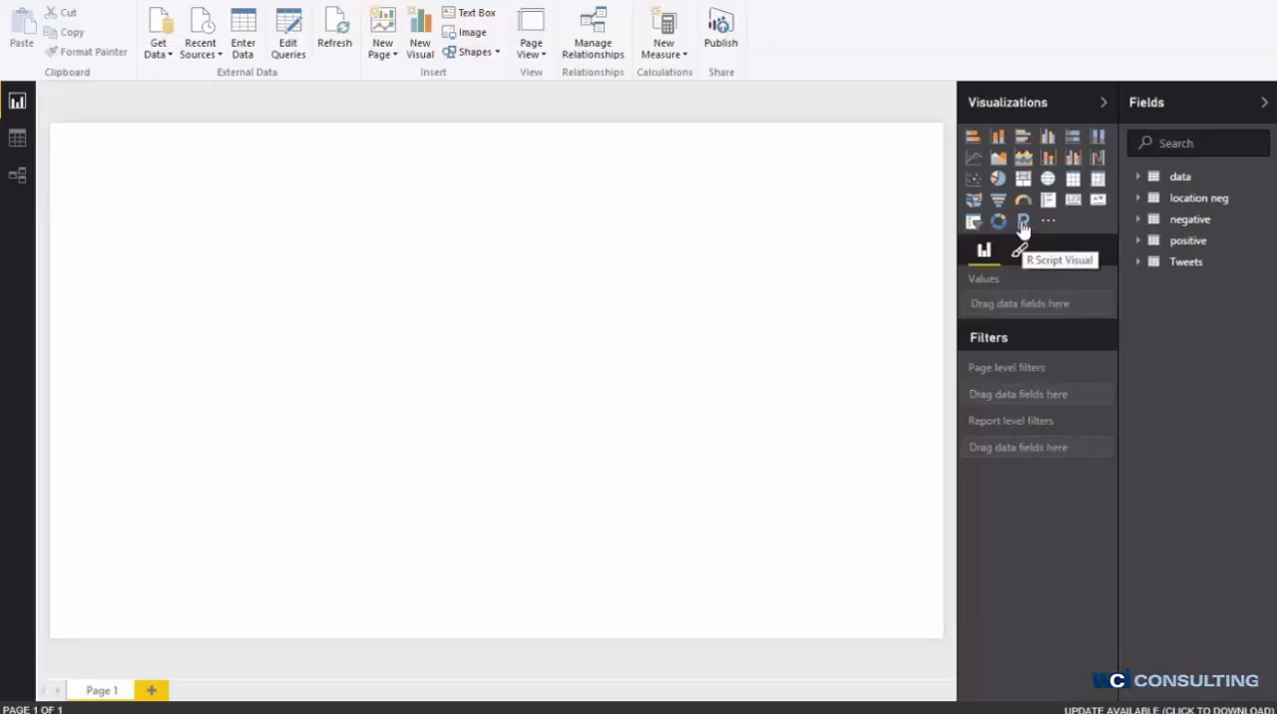
Add a visual, move it toward the page centre and make it an R script visual.
left_click(1021, 221)
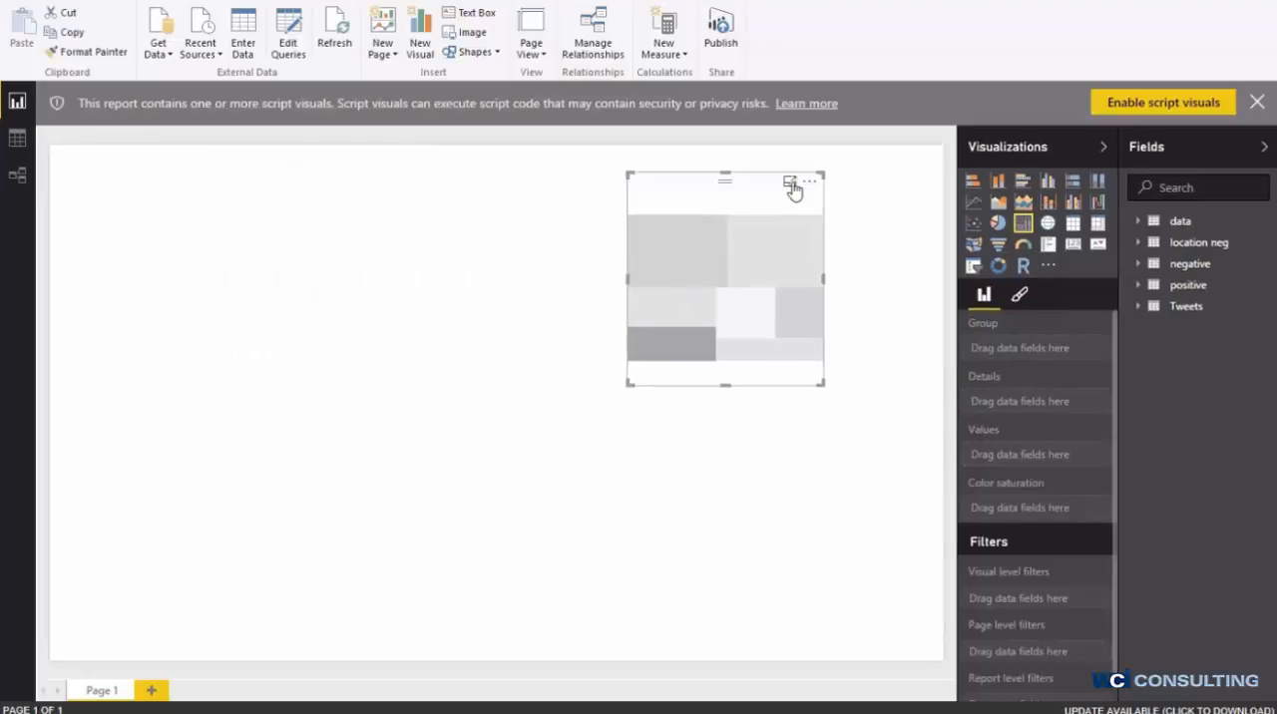
left_click_drag(726, 279, 576, 259)
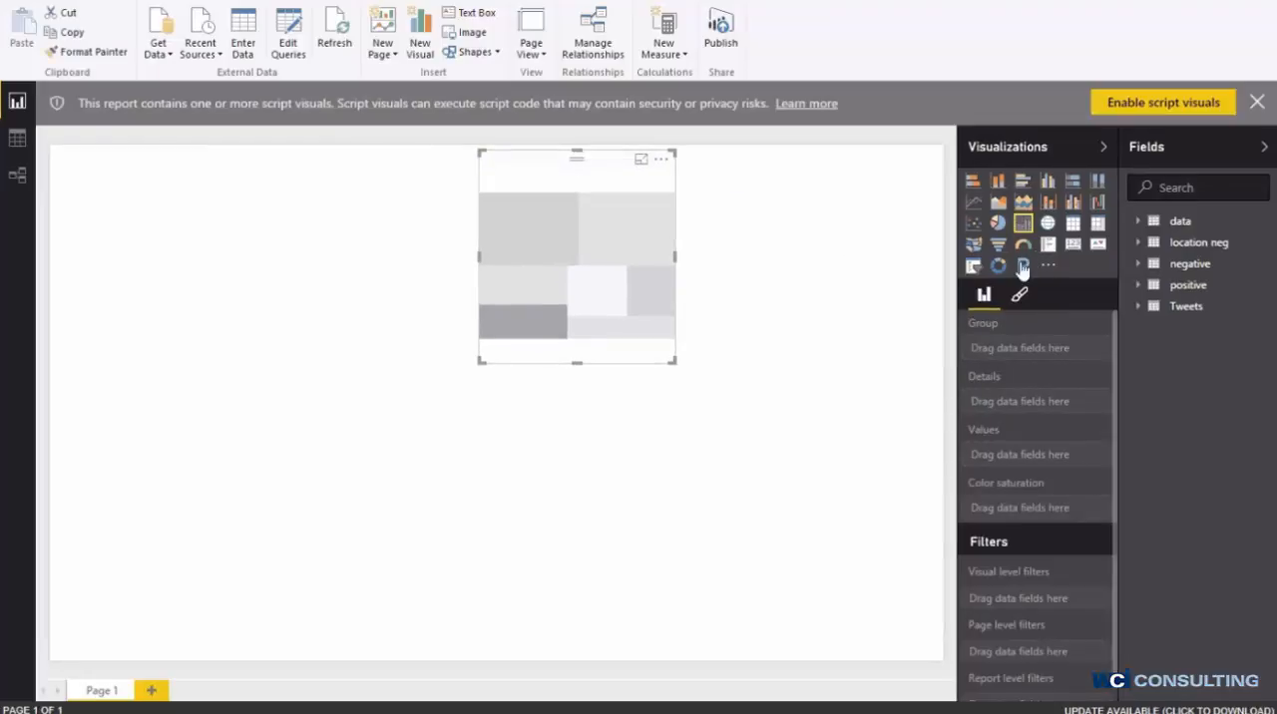
left_click(1021, 264)
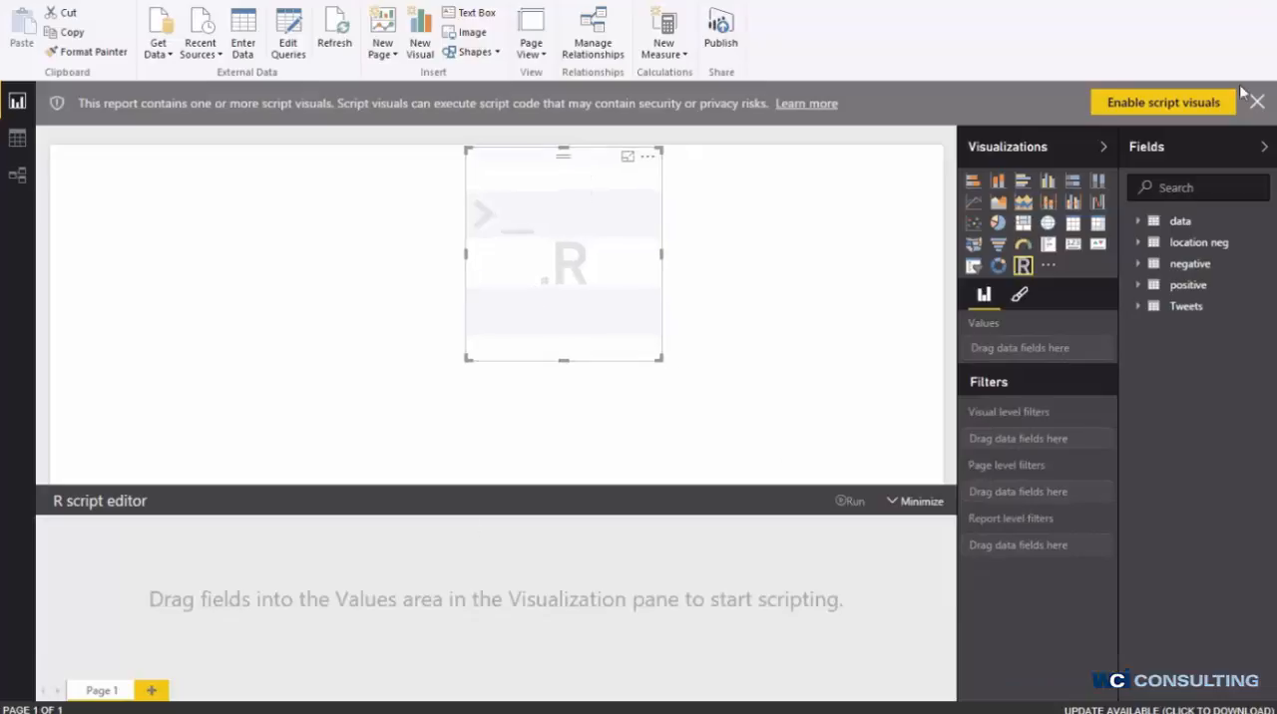
mouse_move(1151, 105)
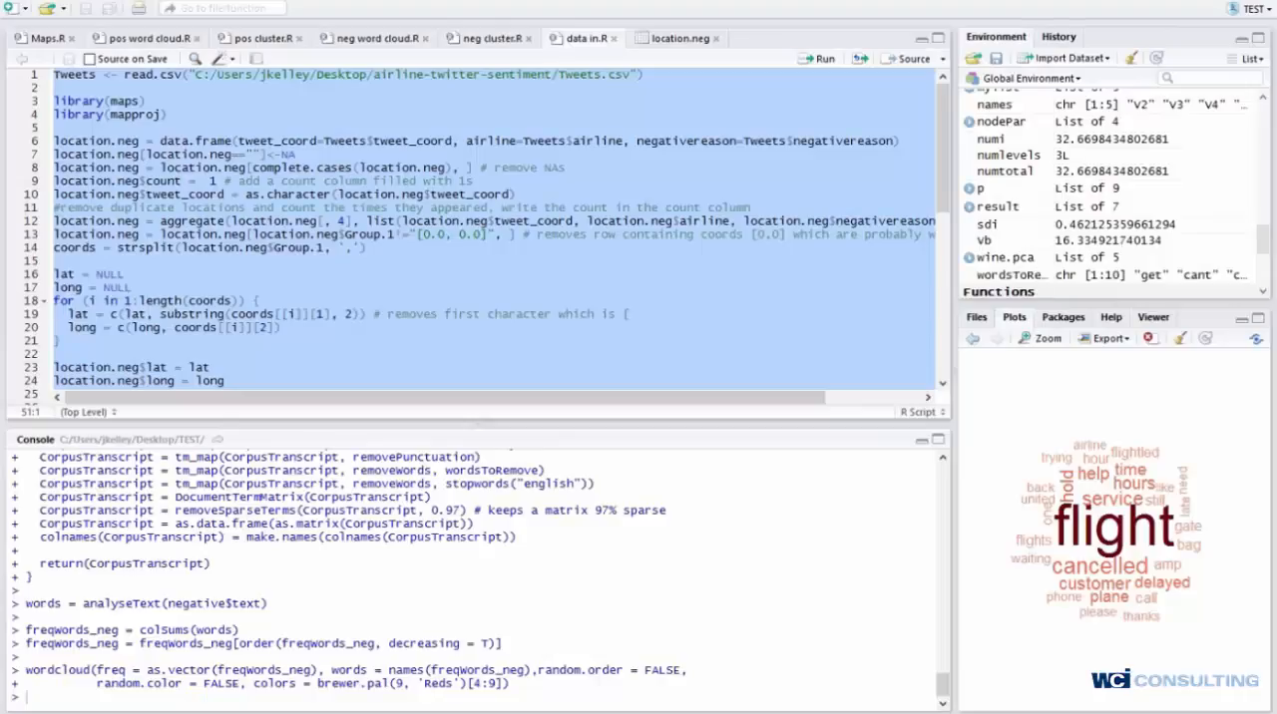
Copy the data.in.R code that builds the location.neg coordinates table.
left_click(36, 38)
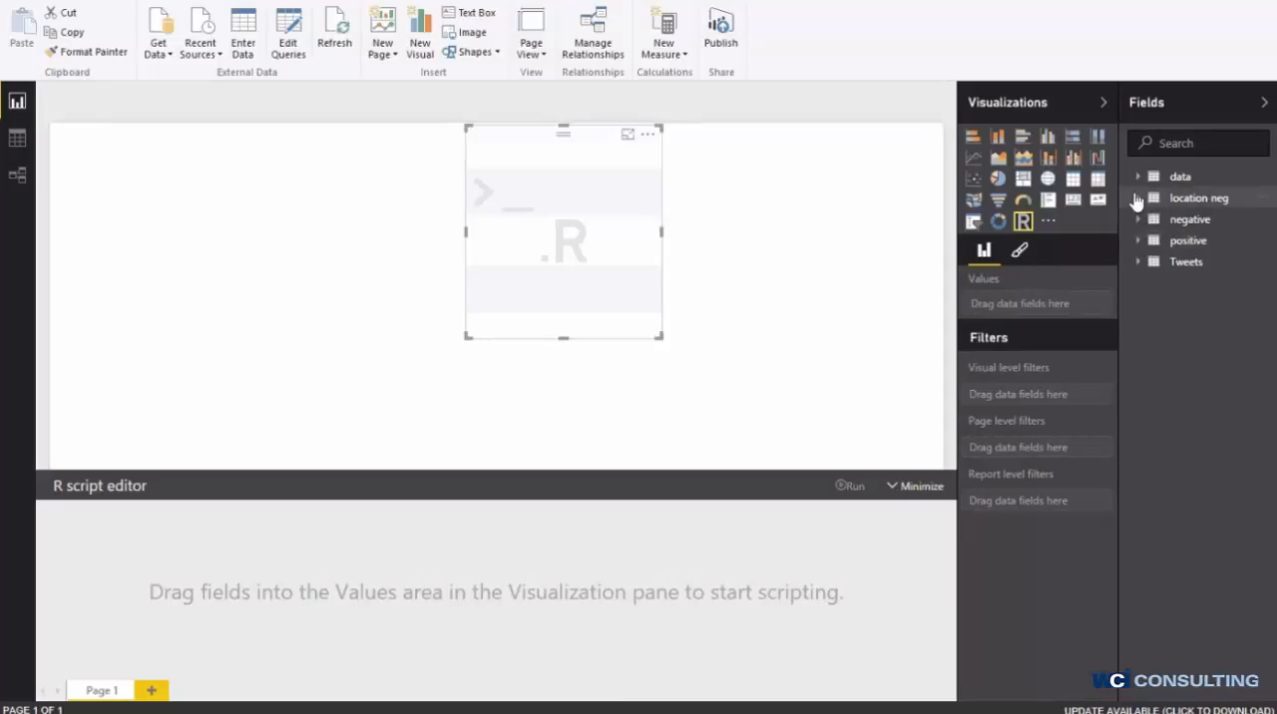
Rename location neg fields Group.1 and Group.2 to Location and Airline.
left_click(1137, 198)
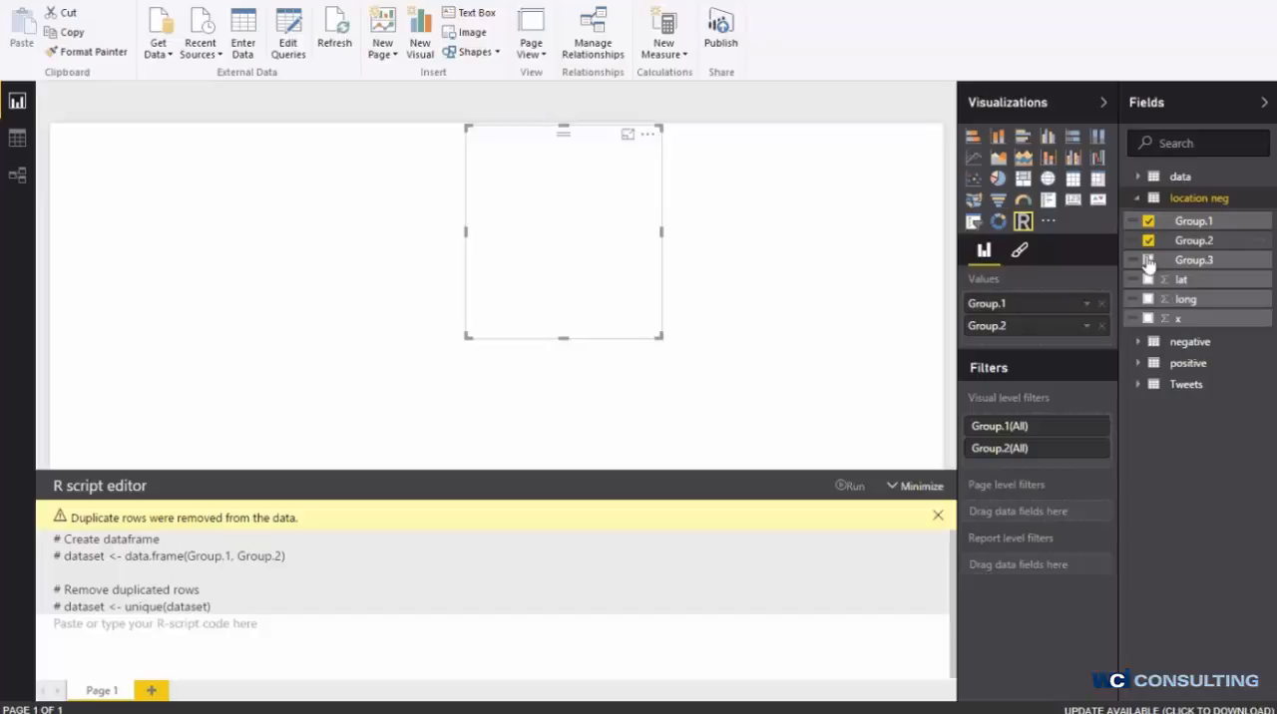
left_click(1149, 221)
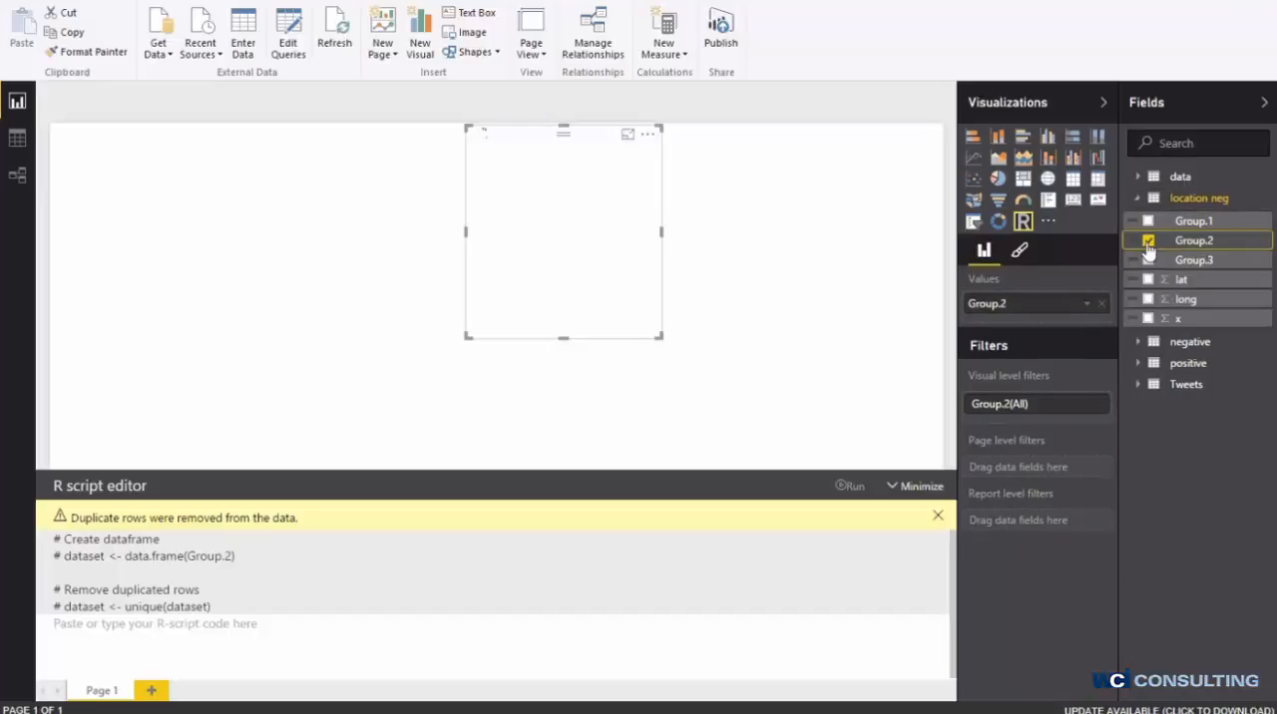
right_click(1193, 239)
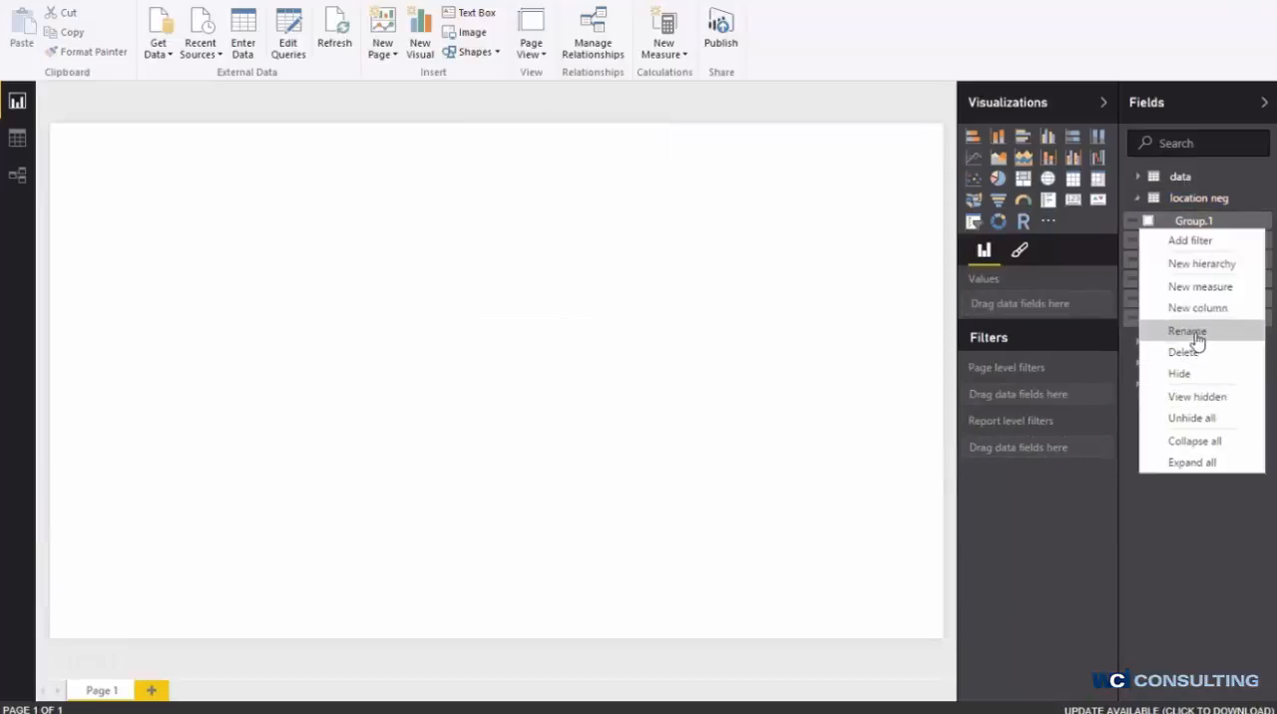
left_click(1185, 331)
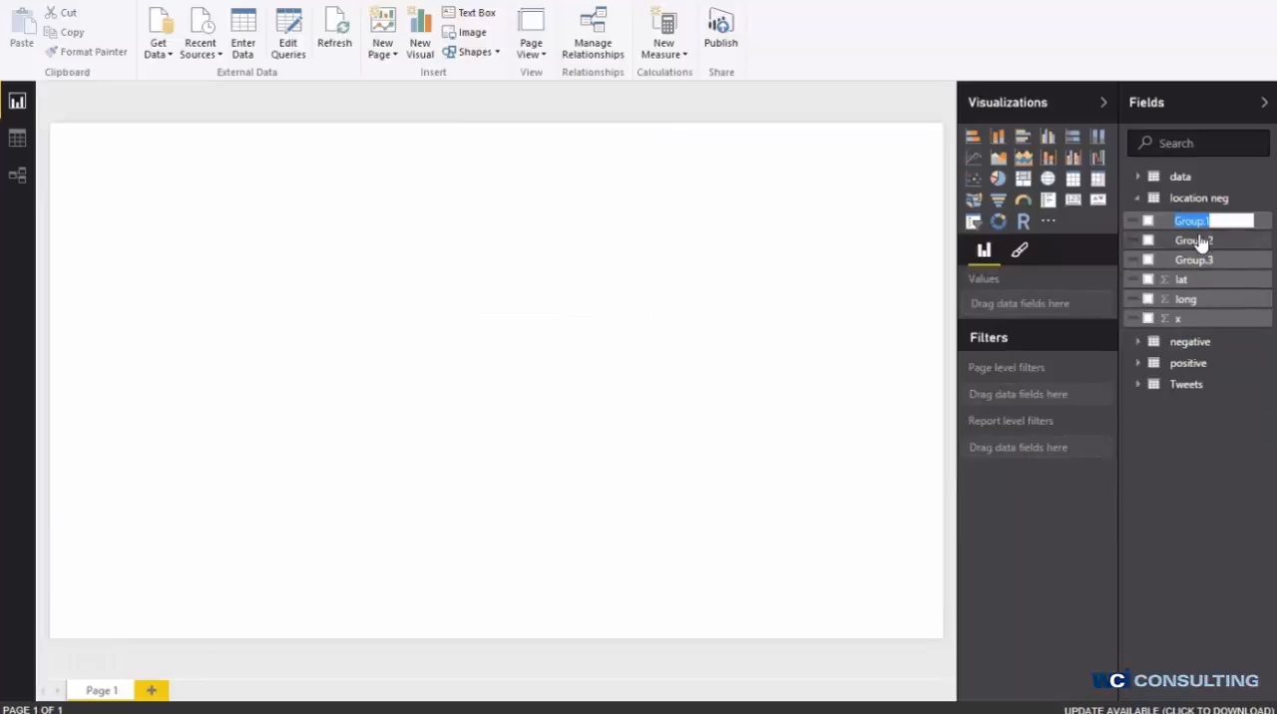
type("Location")
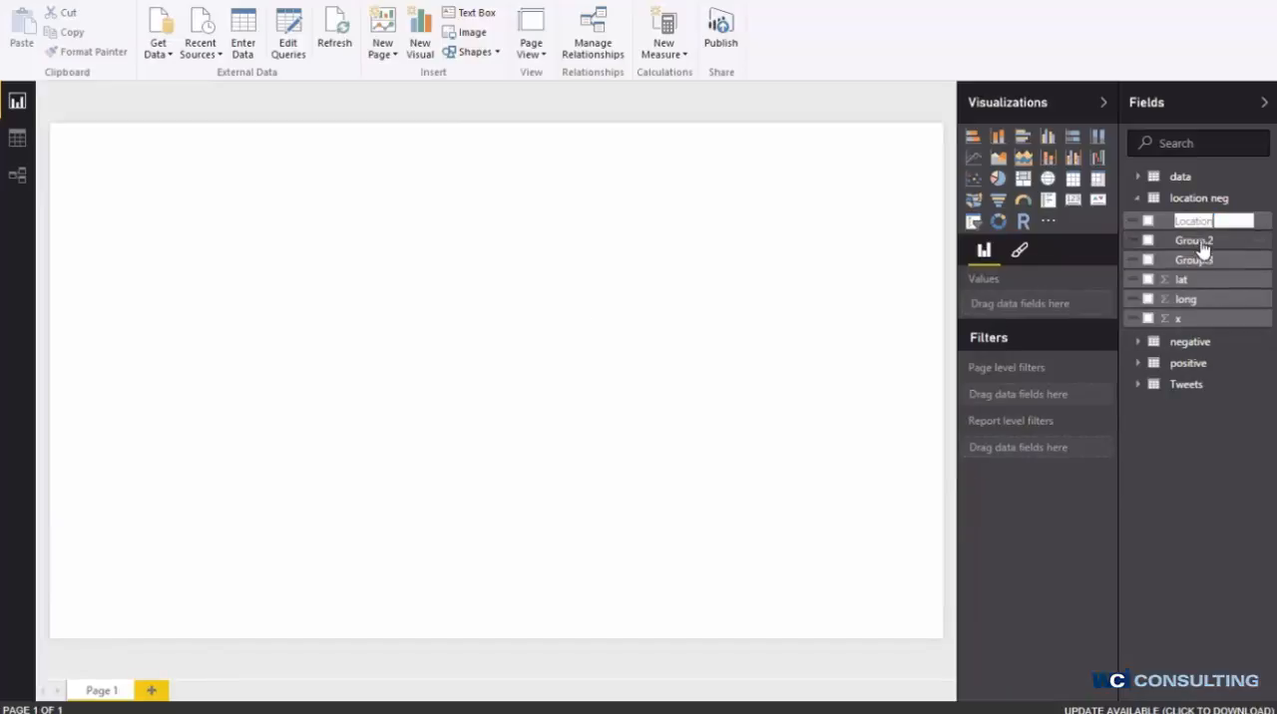
right_click(1193, 222)
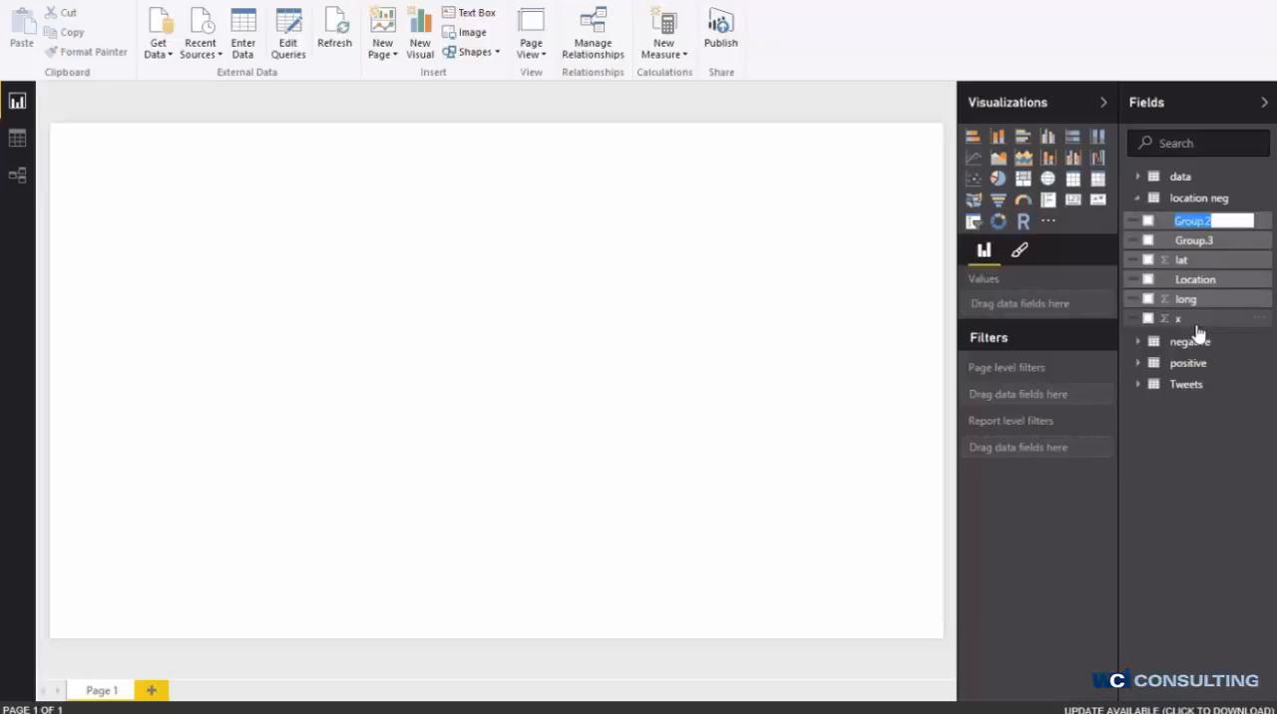
type("Airline")
left_click(1211, 239)
type("Reason")
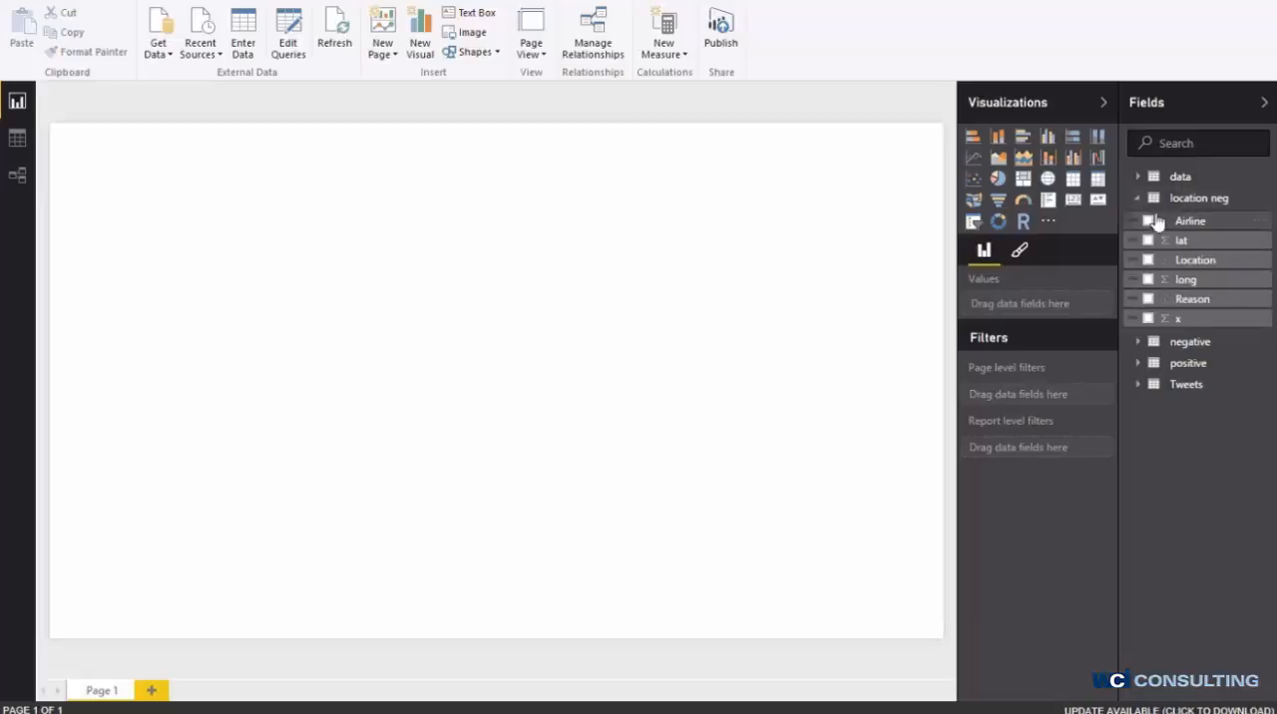
Build an R script visual from all location neg fields with the US Airlines map code pasted in.
left_click(1149, 240)
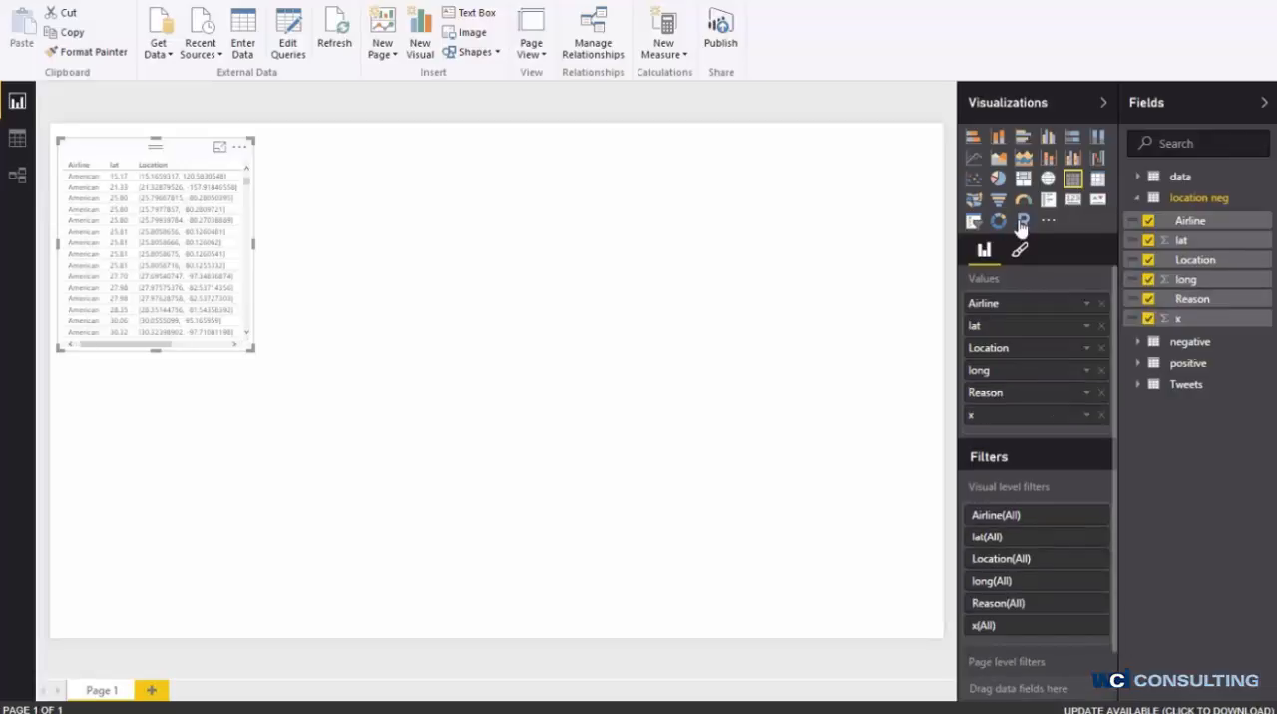
left_click(1021, 219)
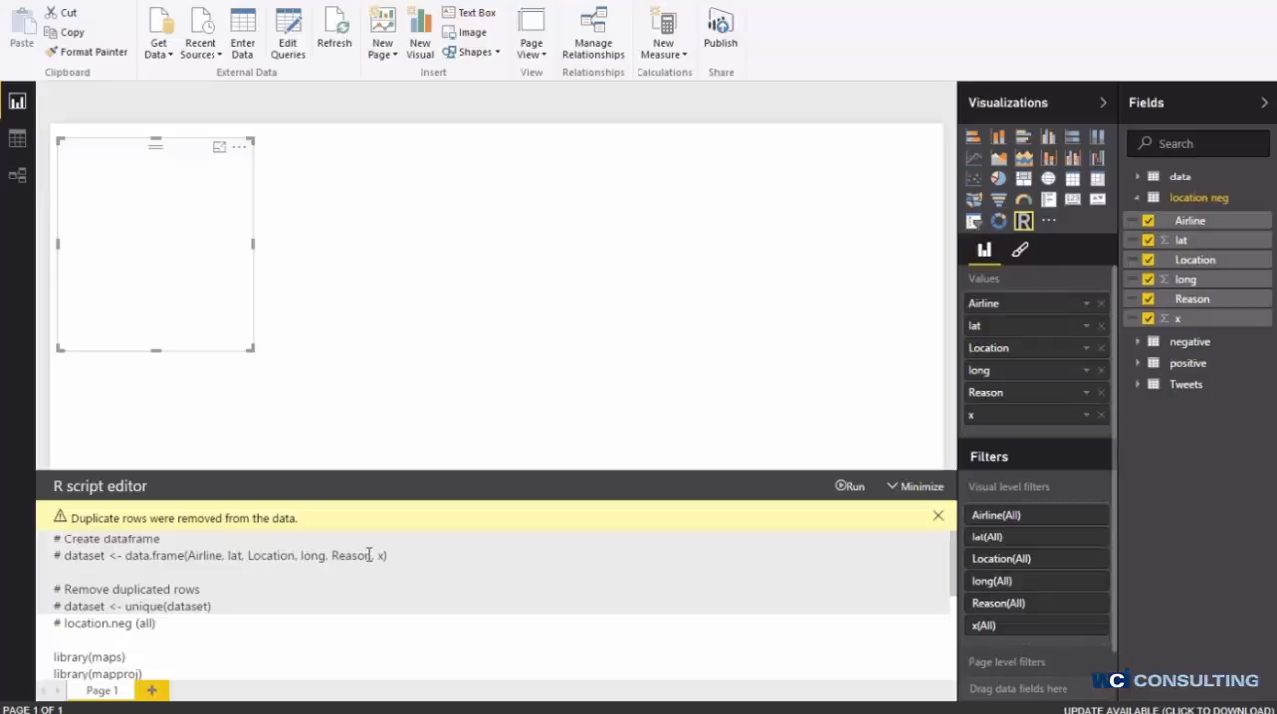
mouse_move(1186, 206)
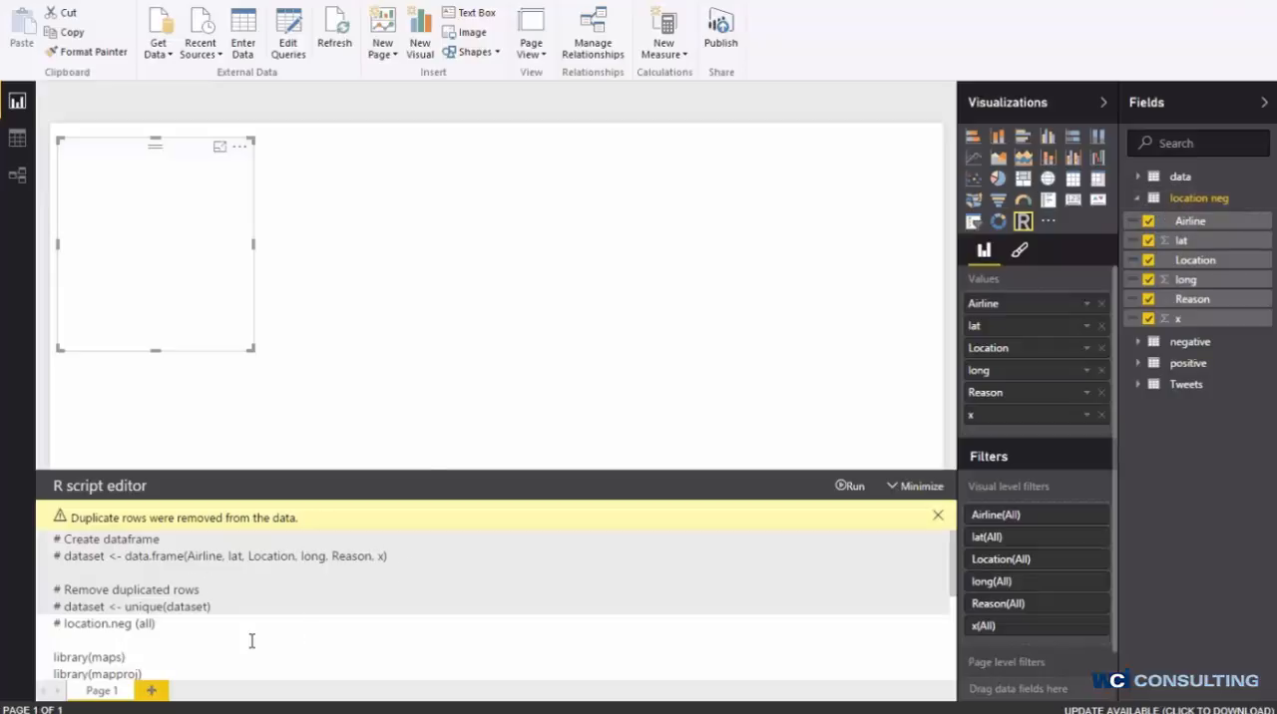
scroll("down", 3)
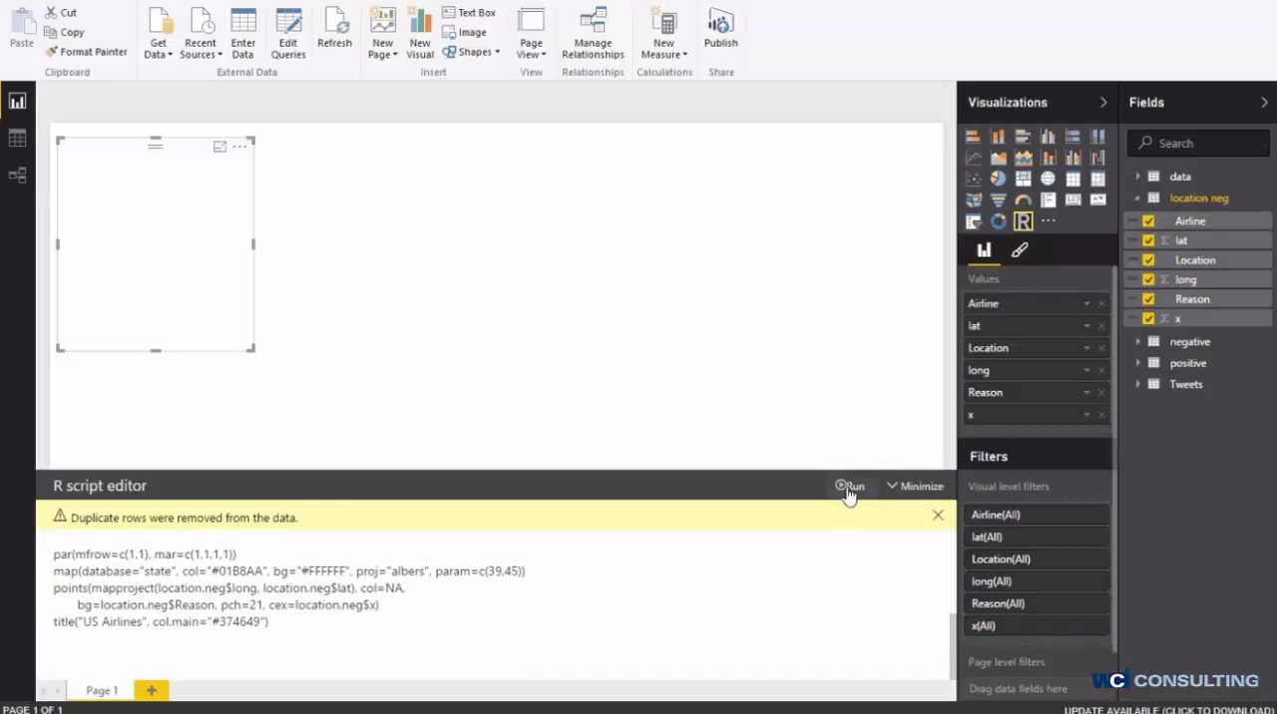
Run the R script to render the US Airlines negative-tweet location map filling the page.
left_click(846, 487)
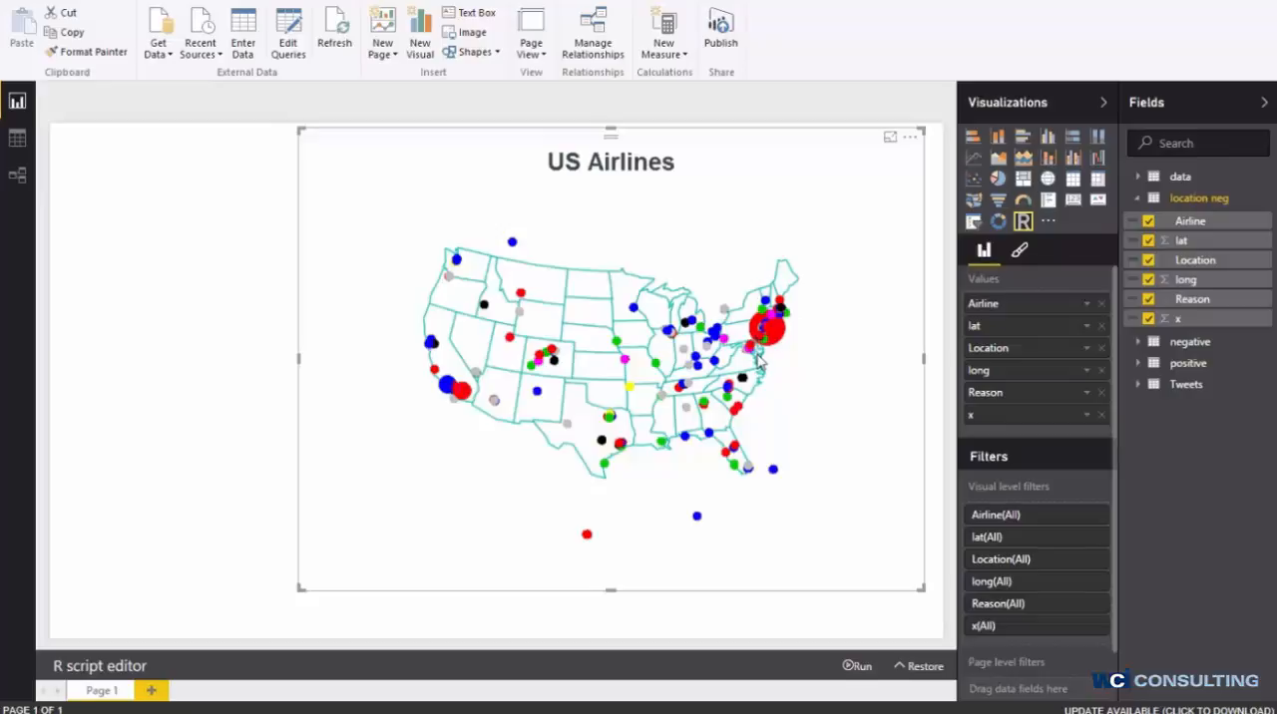
mouse_move(770, 347)
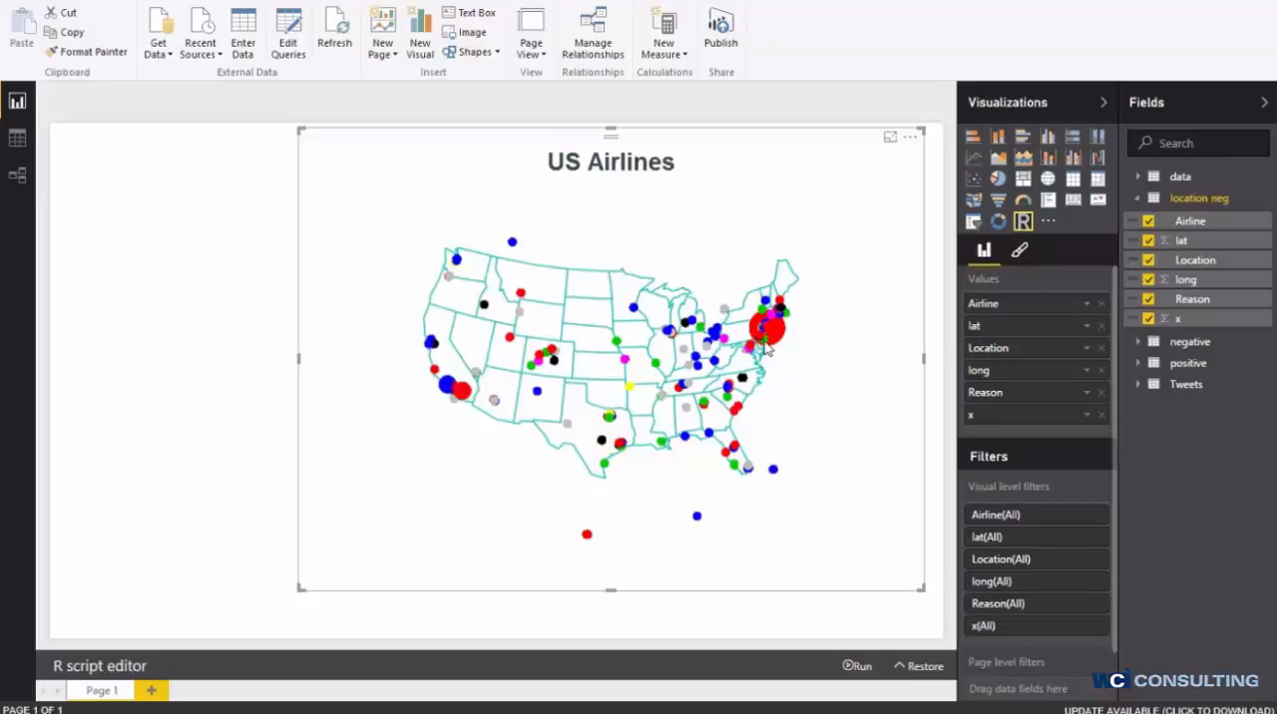
mouse_move(655, 315)
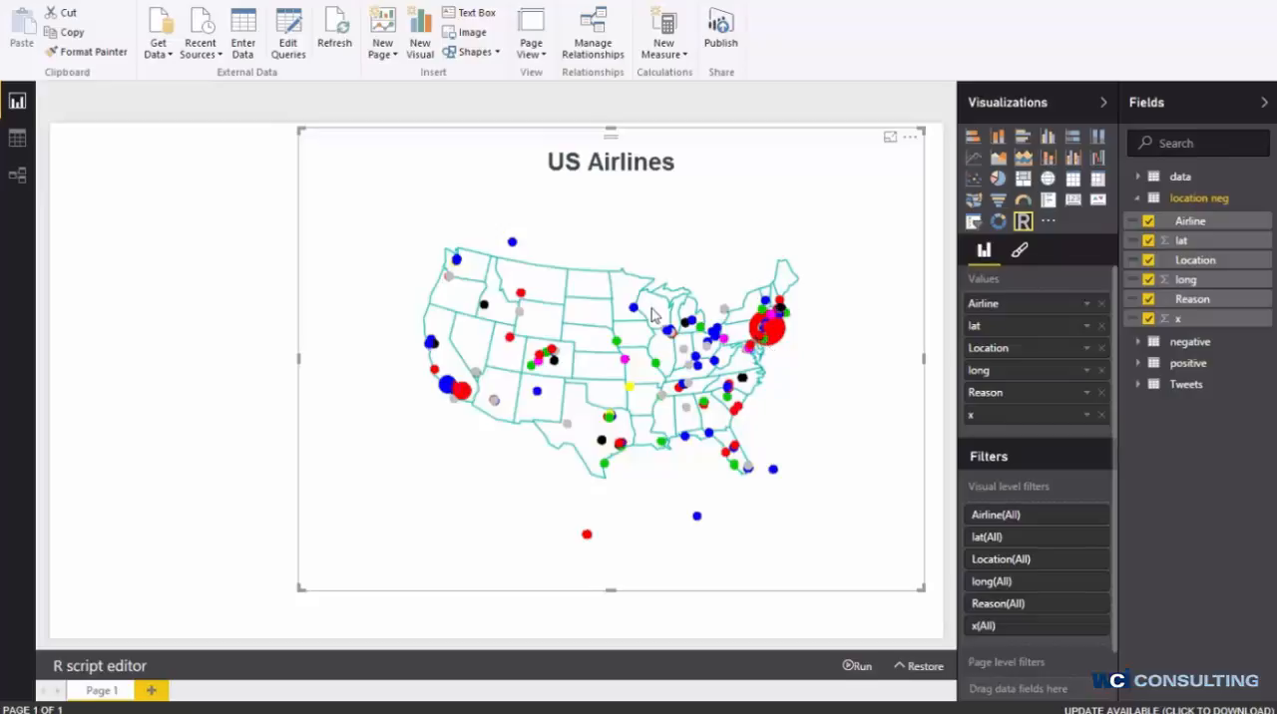
mouse_move(894, 357)
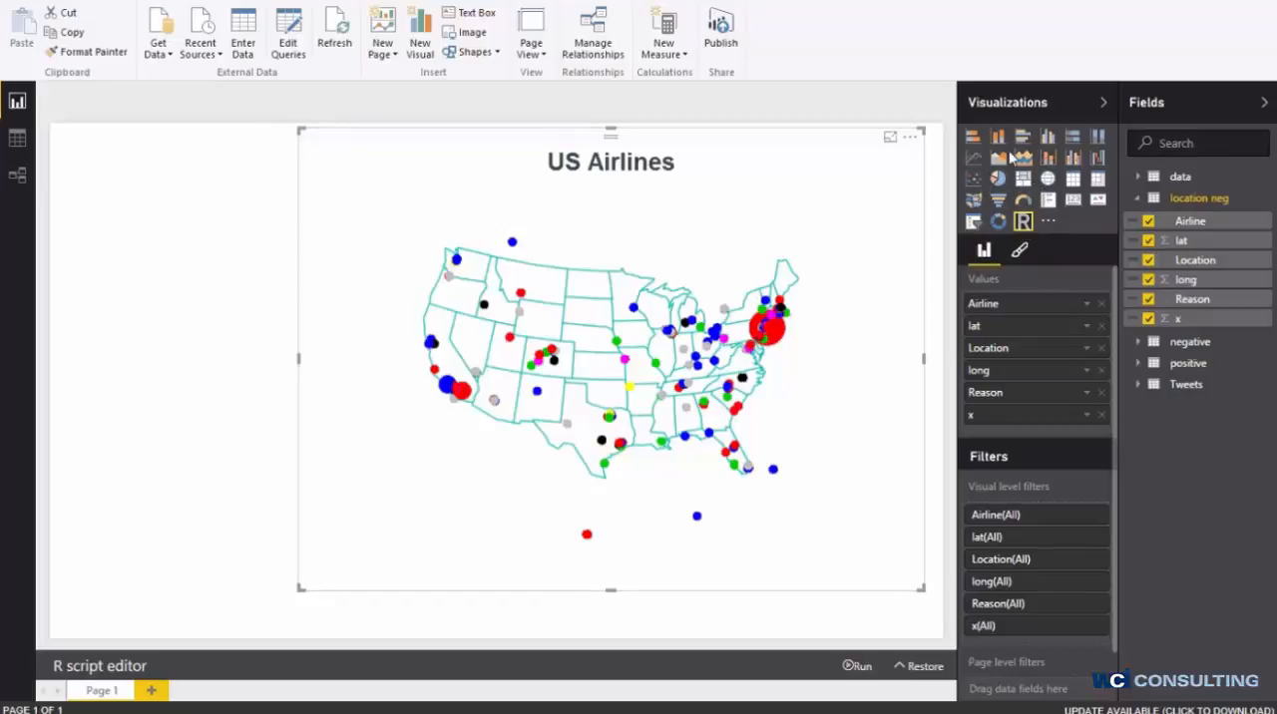
mouse_move(614, 144)
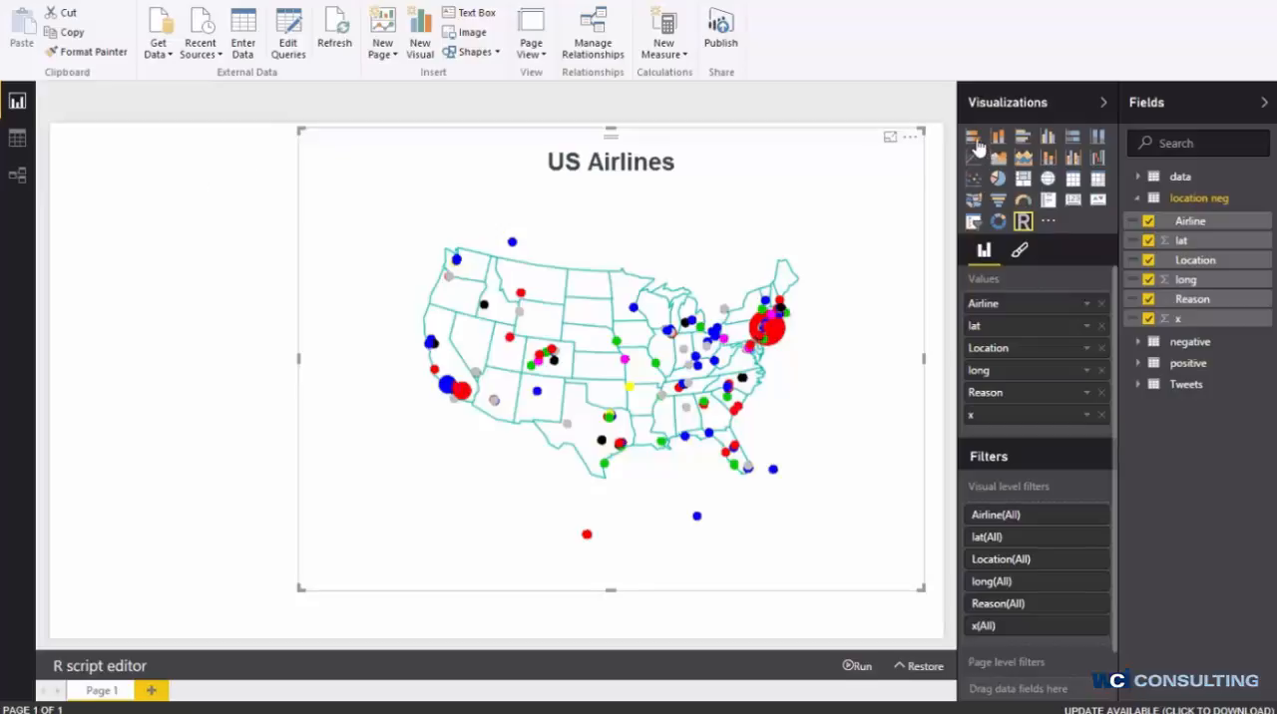
left_click(998, 136)
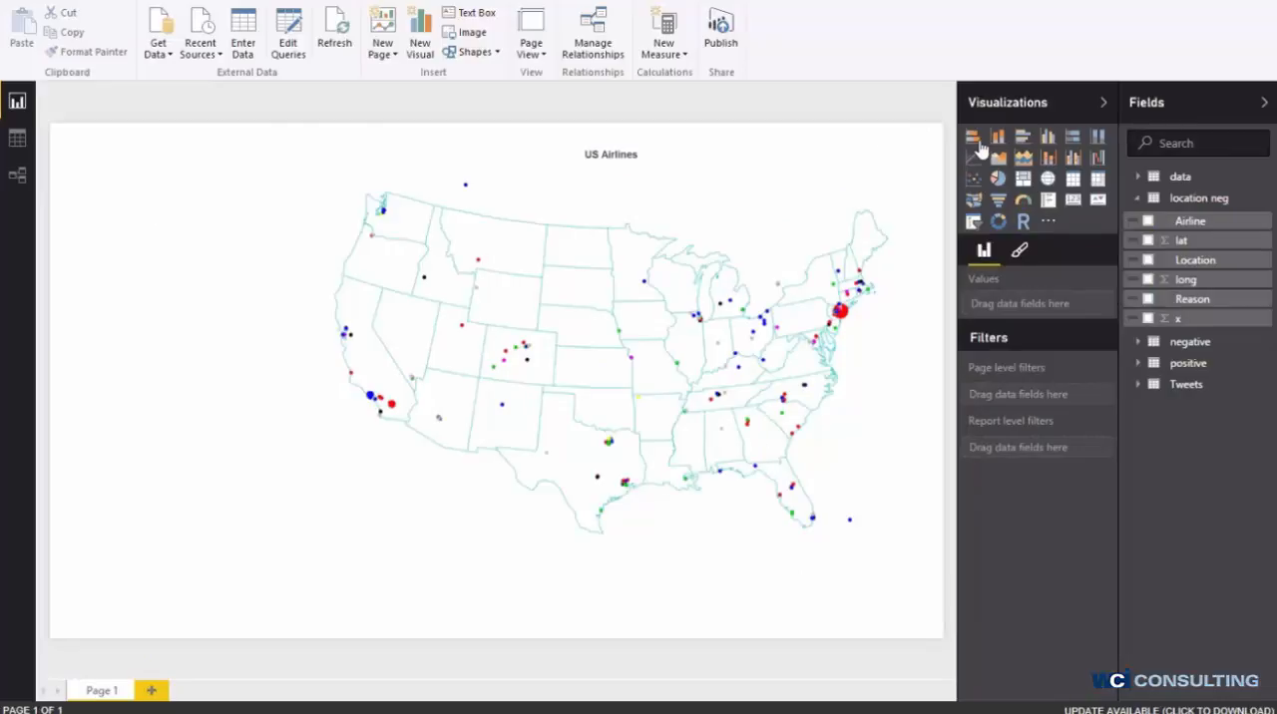
Add a bar chart of Count of Airline by Airline beside the map.
left_click(974, 136)
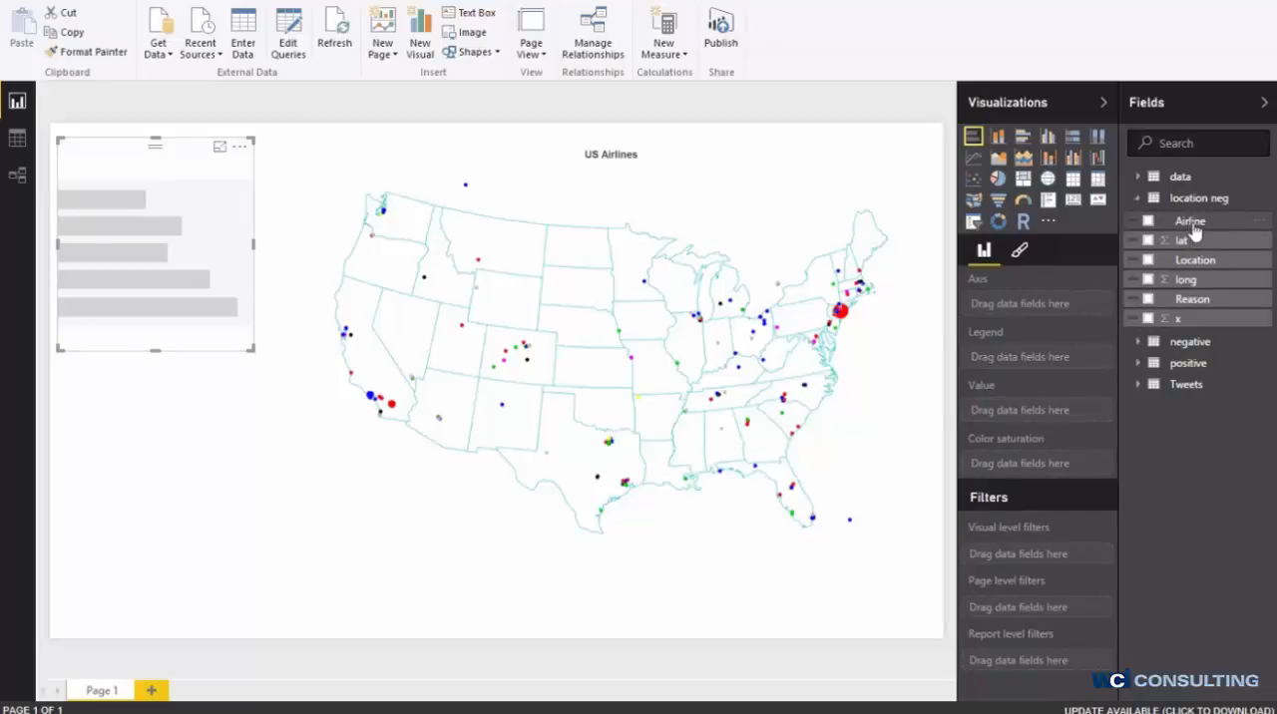
mouse_move(1194, 221)
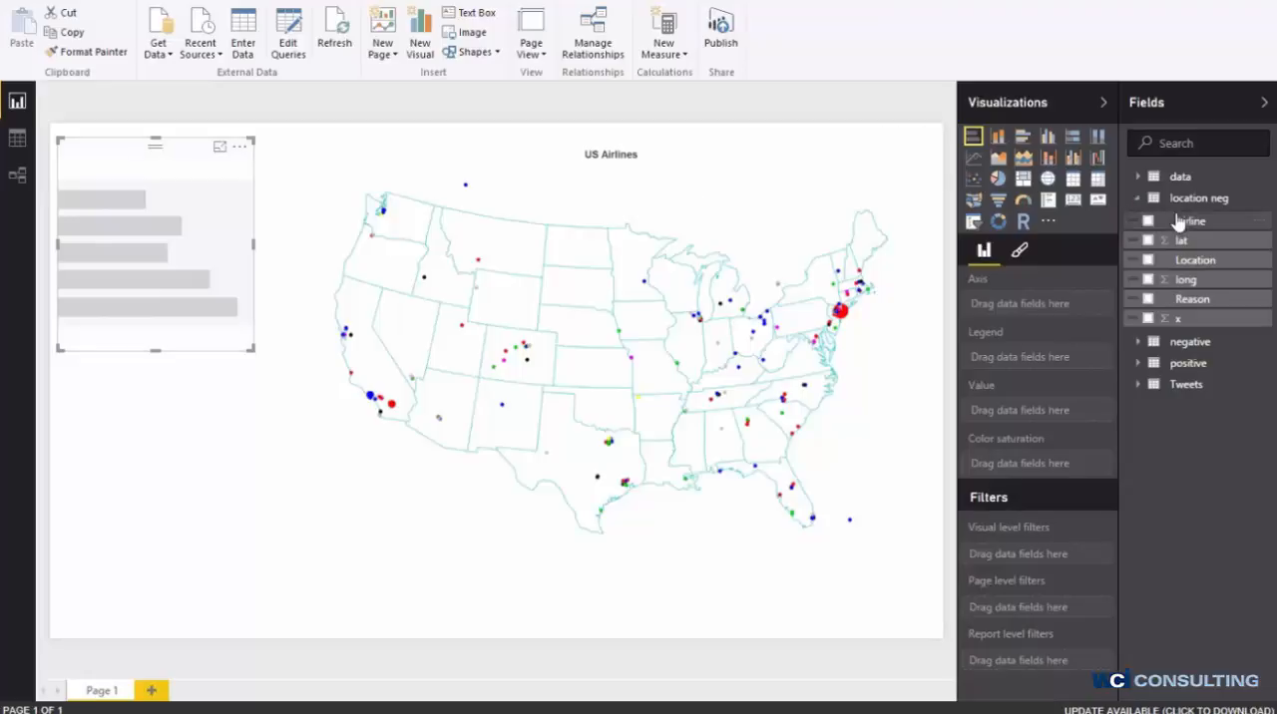
left_click(1147, 222)
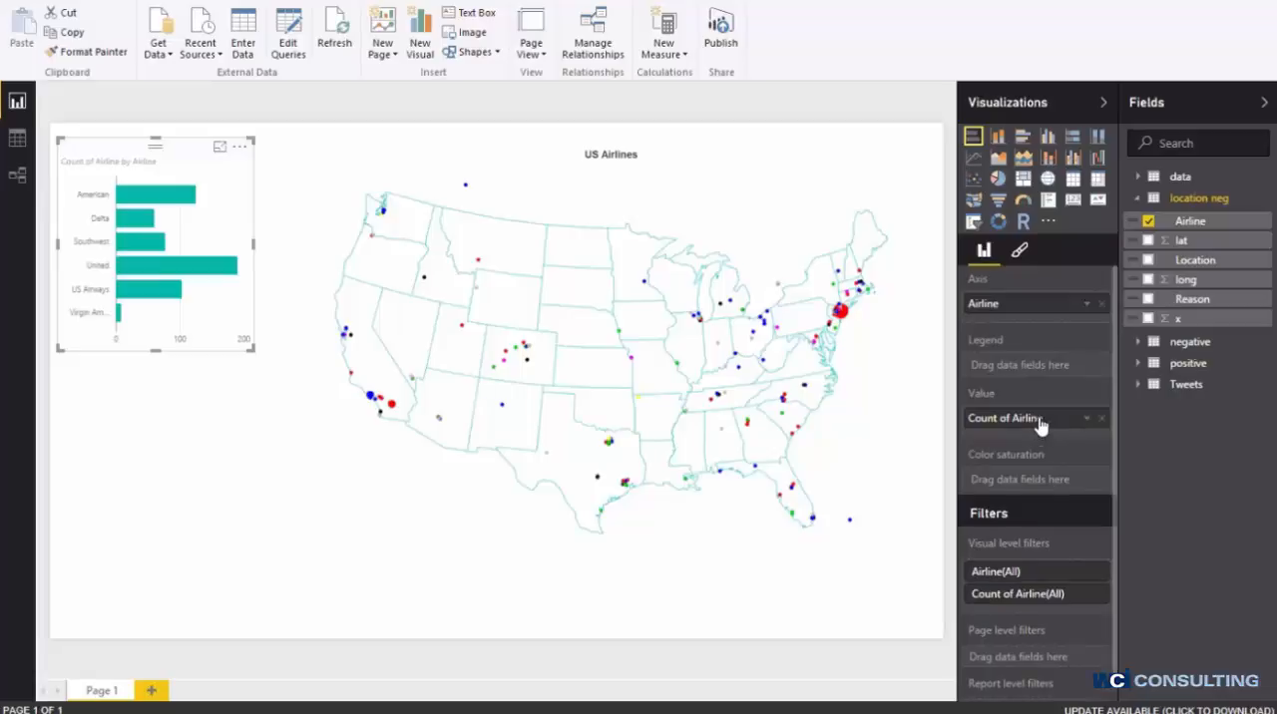
mouse_move(718, 237)
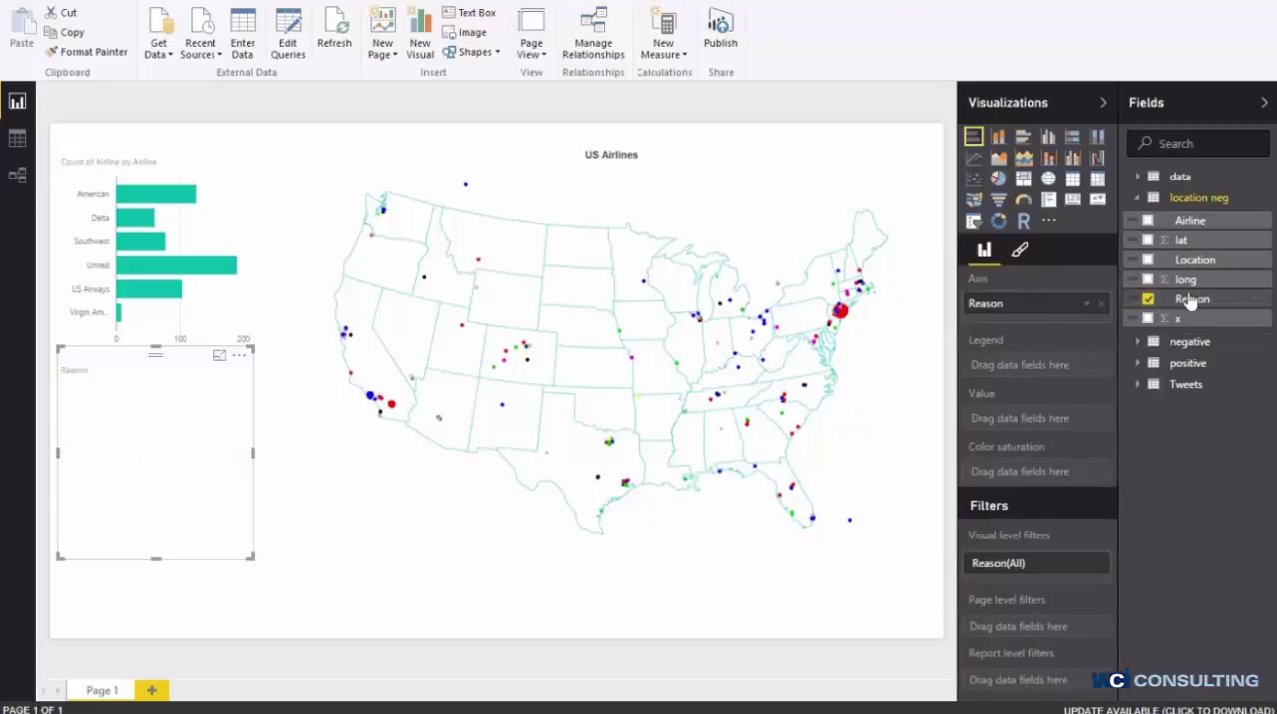
Resize the Count of Reason by Reason chart to sit below the airline chart.
left_click_drag(1191, 299, 1036, 417)
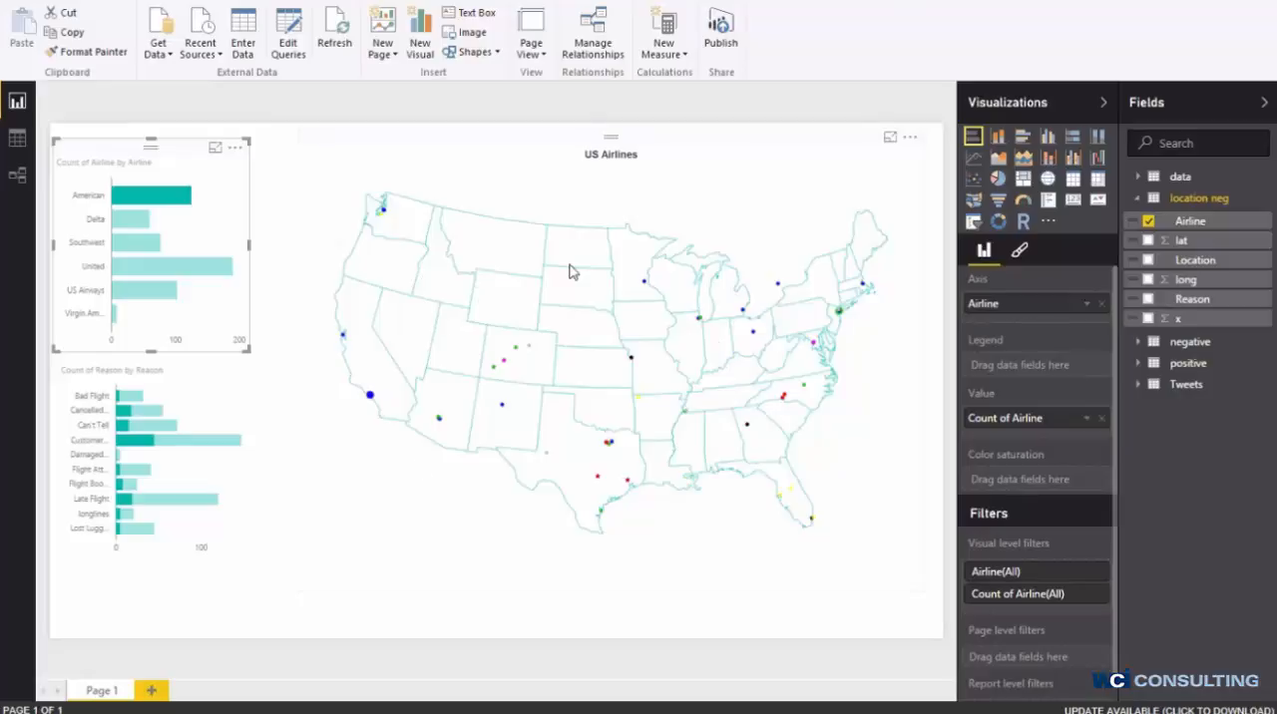
mouse_move(136, 272)
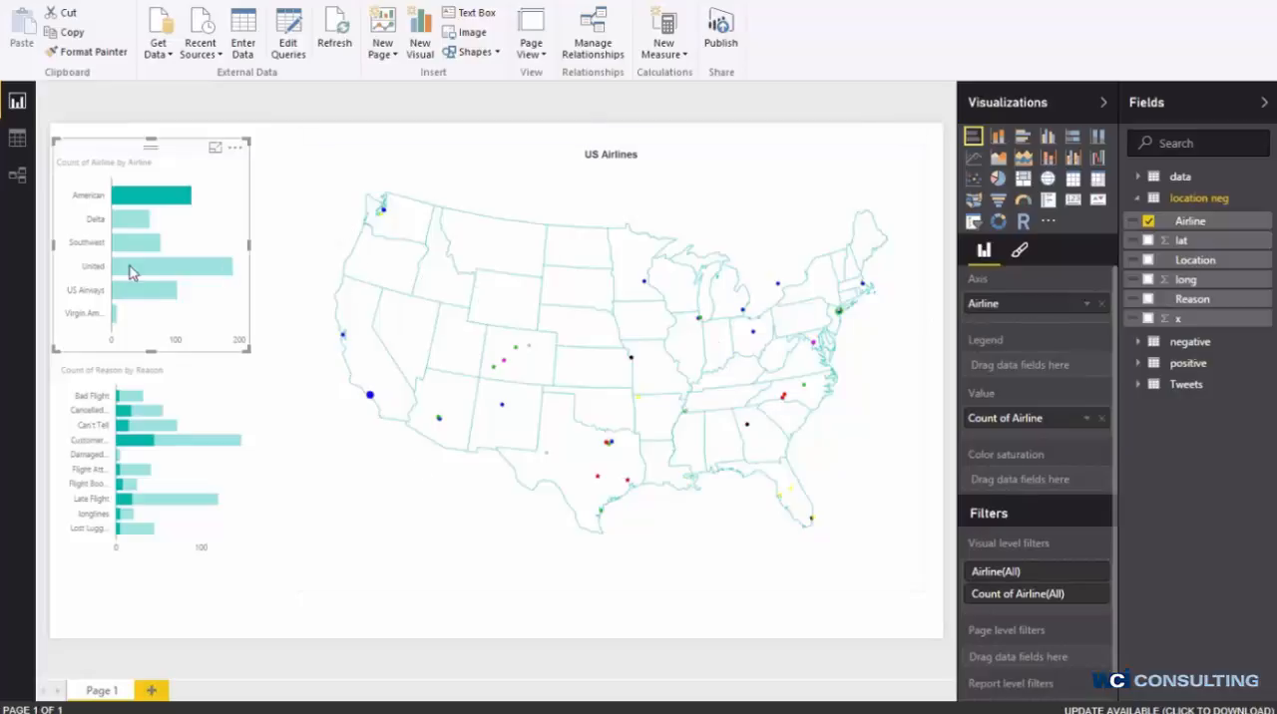